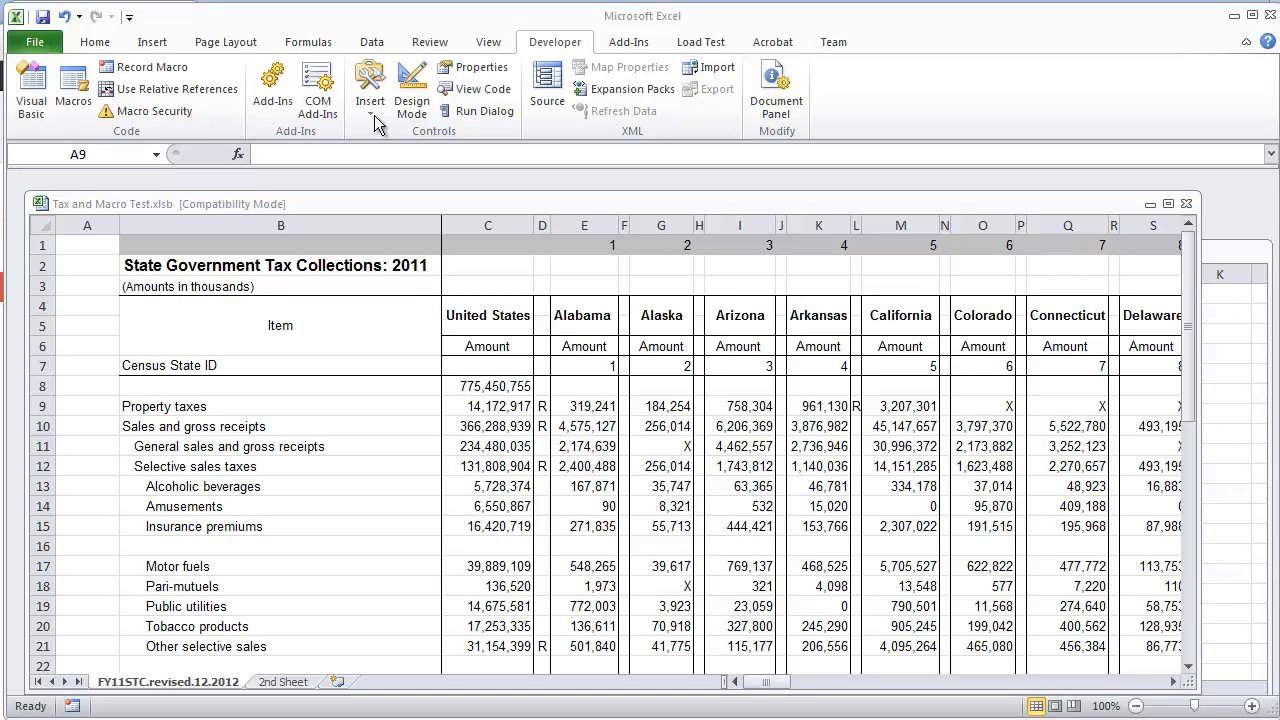
mouse_move(164, 92)
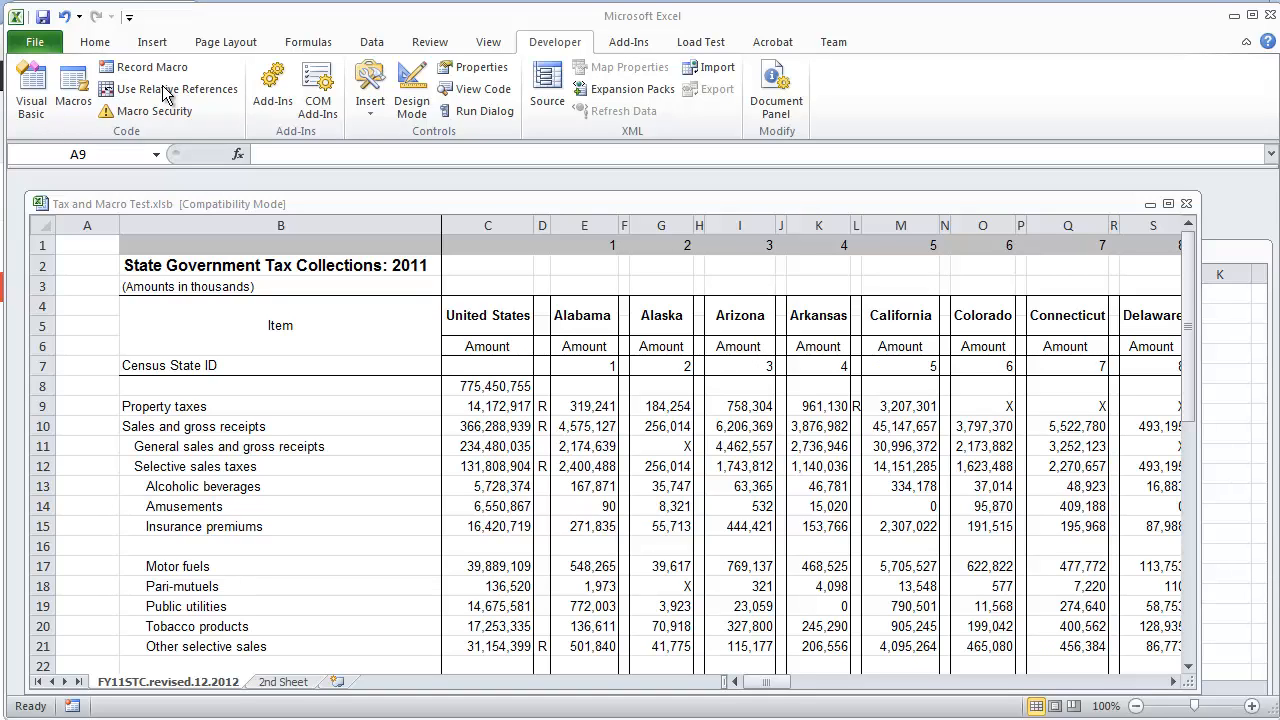
mouse_move(144, 108)
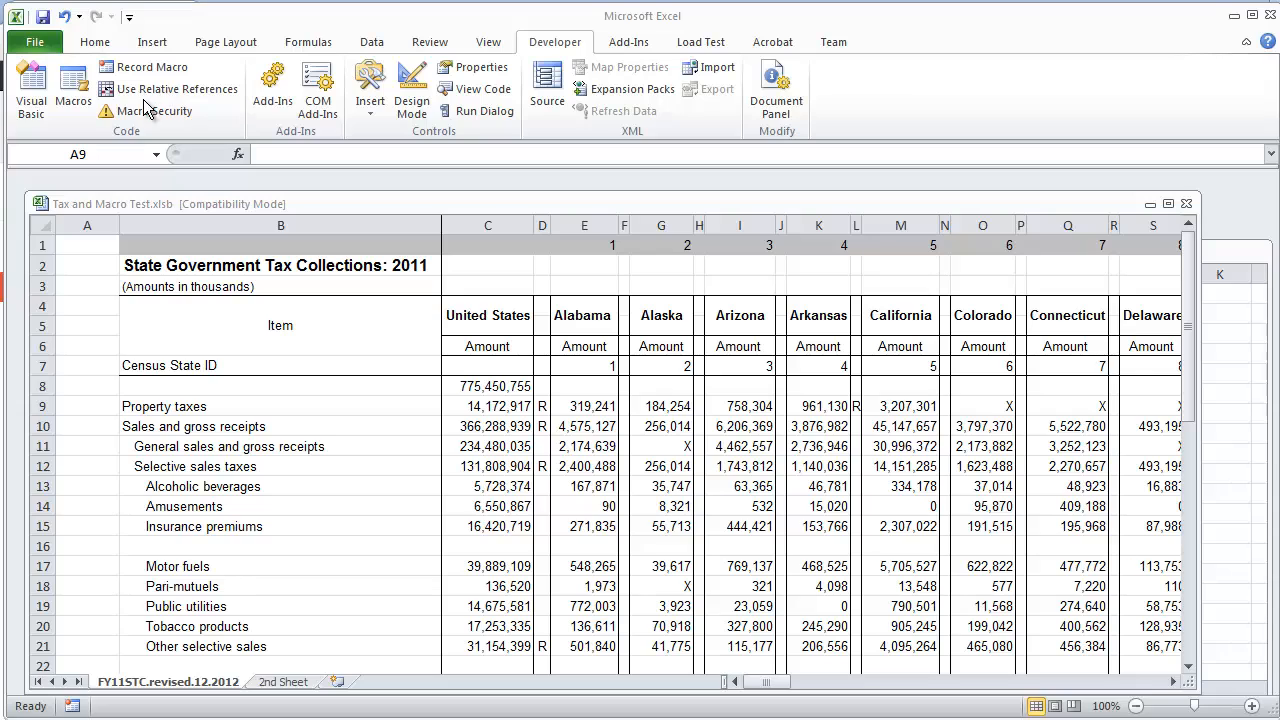
mouse_move(156, 98)
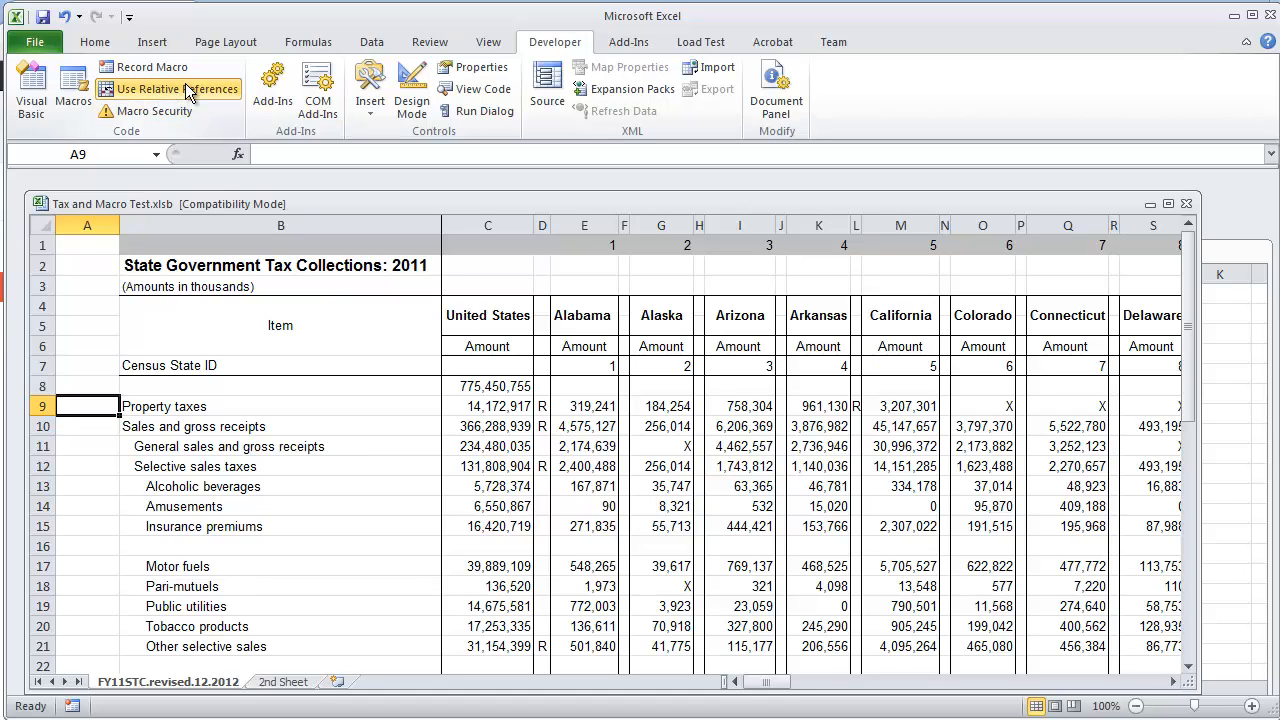
mouse_move(184, 112)
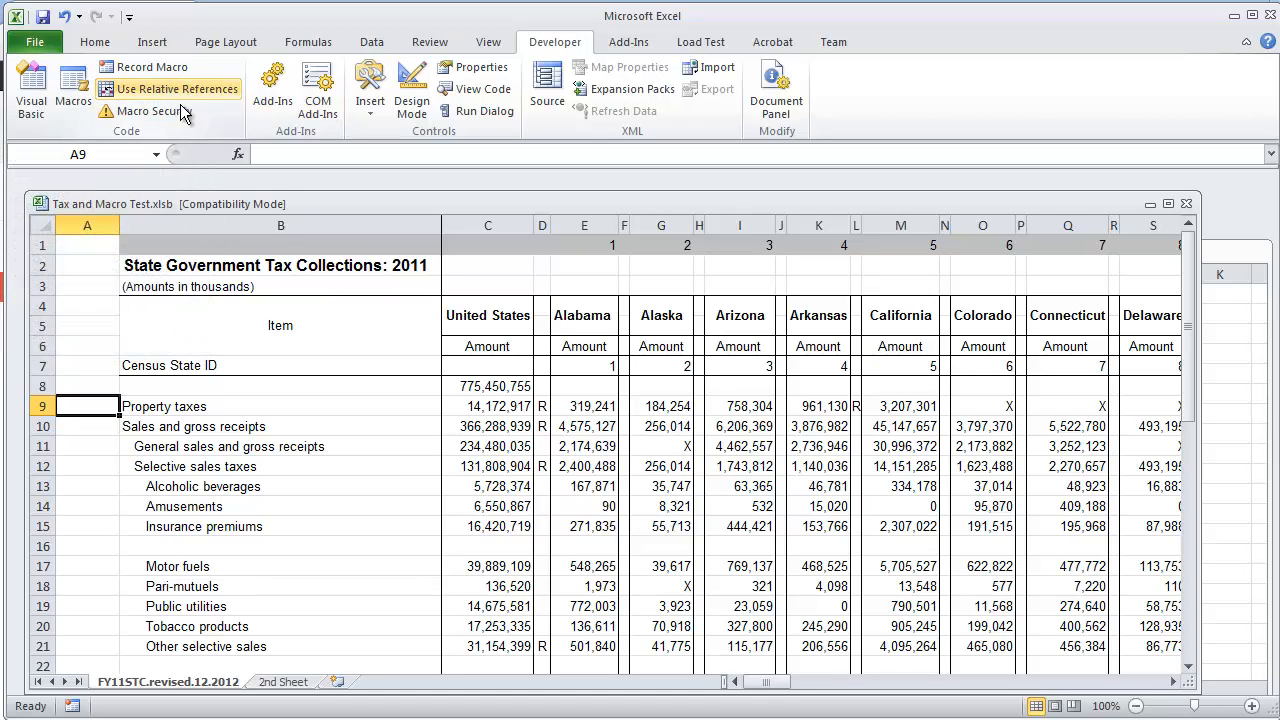
mouse_move(196, 344)
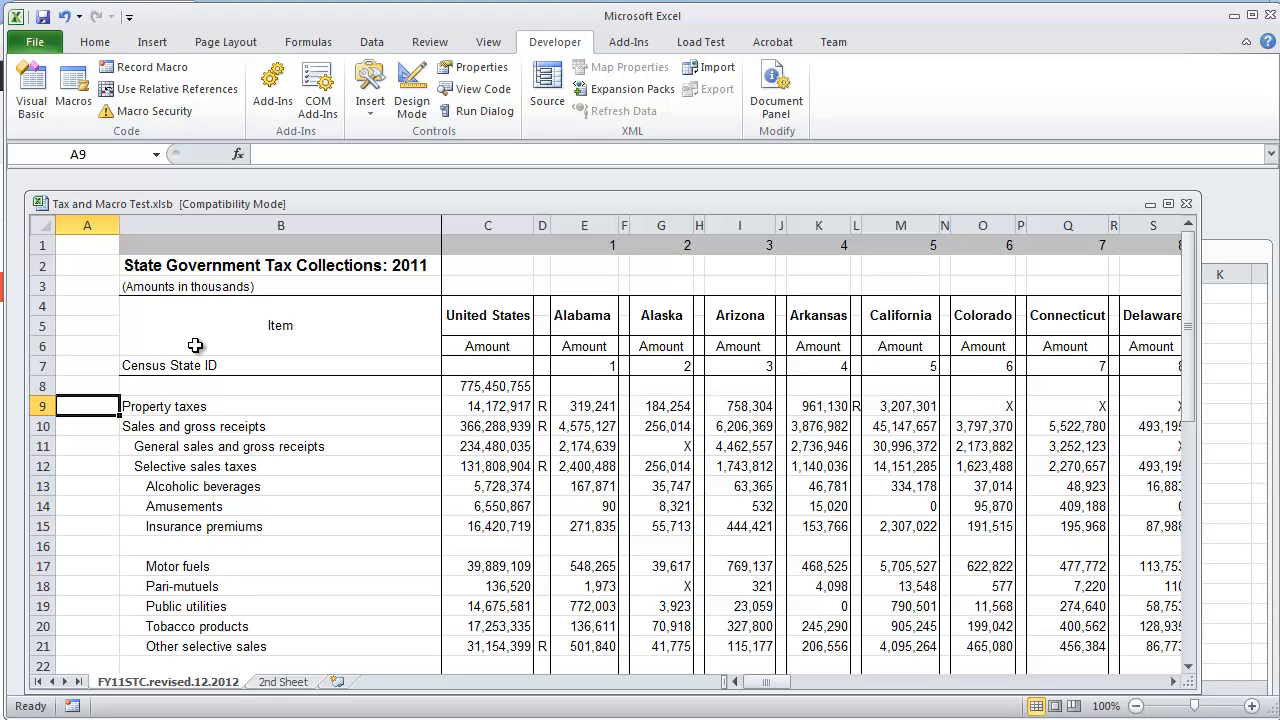
Step: From cell A11, begin recording a macro named Reference_Absolute
click(88, 446)
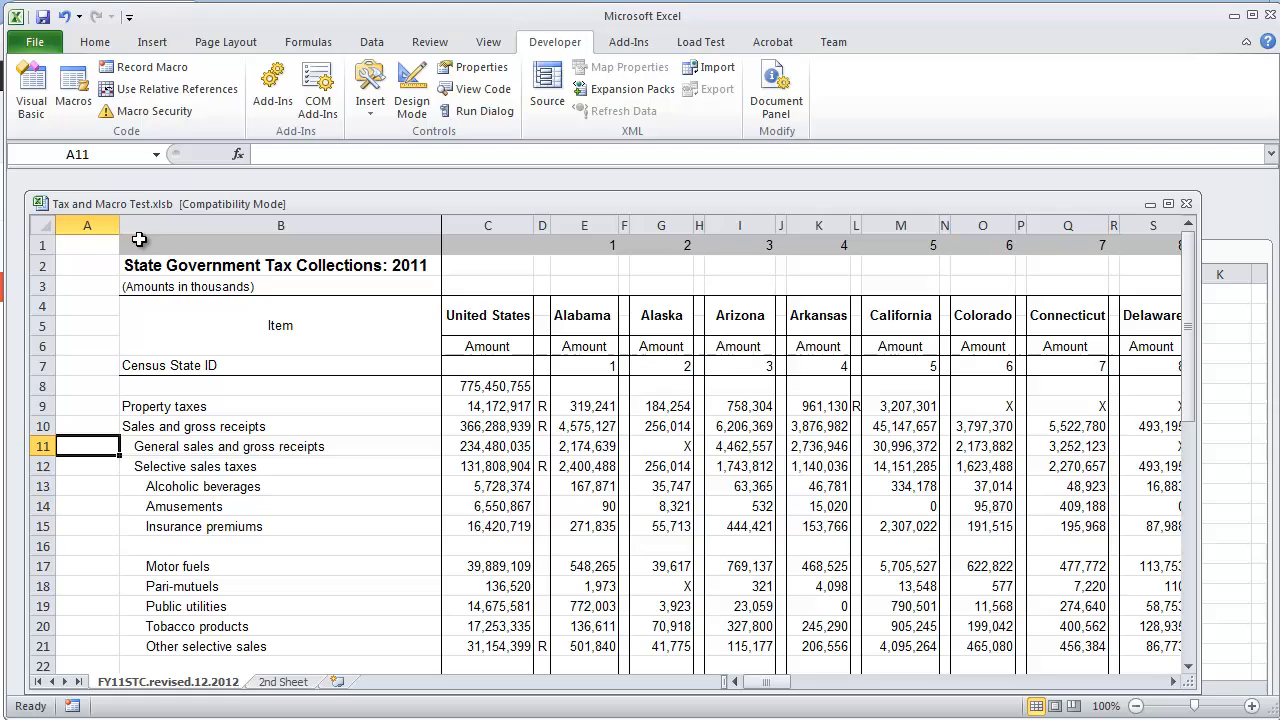
click(152, 66)
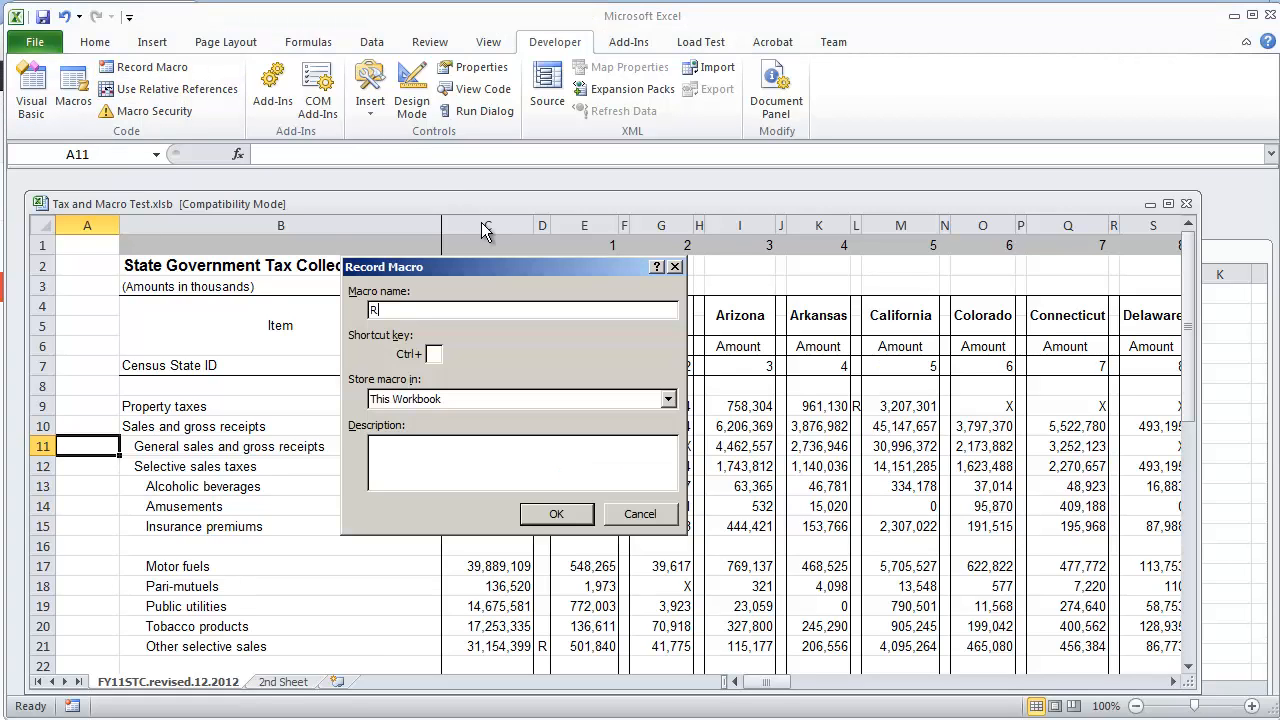
text(Reference_Ab)
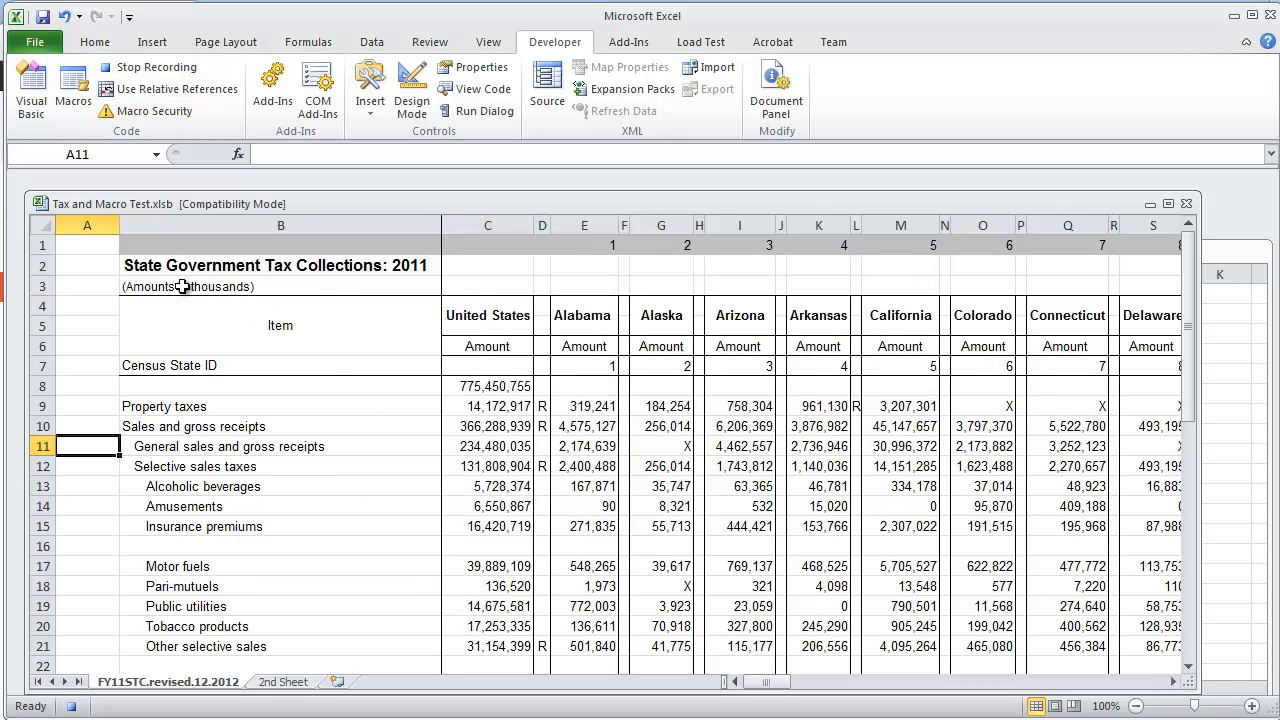
mouse_move(100, 176)
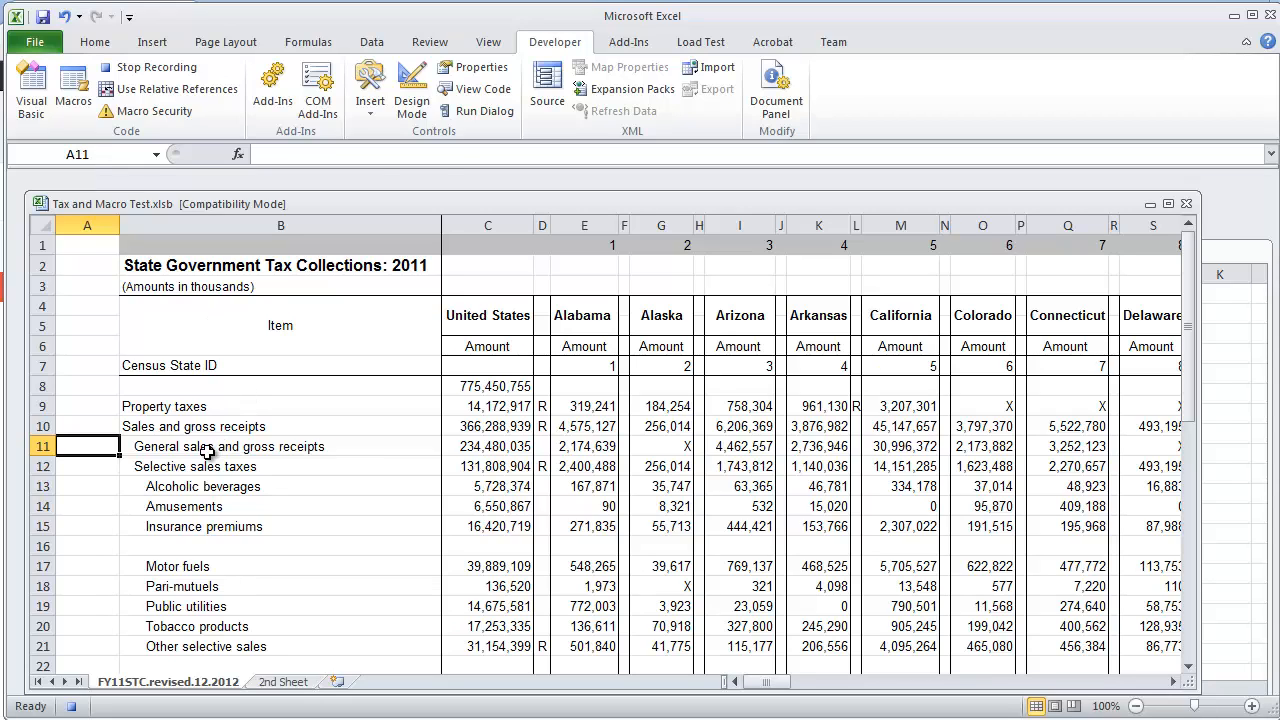
Step: Bold General sales and gross receipts, fill Selective sales taxes yellow, and return to A11
click(96, 42)
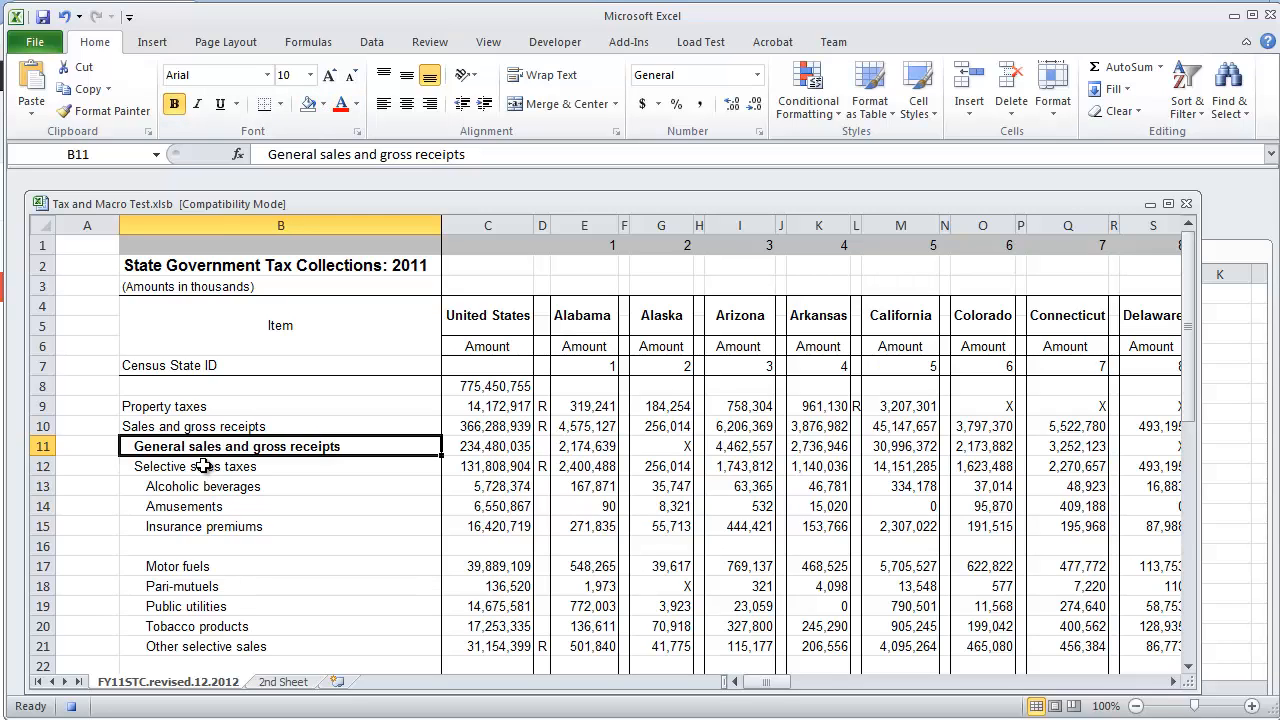
click(326, 104)
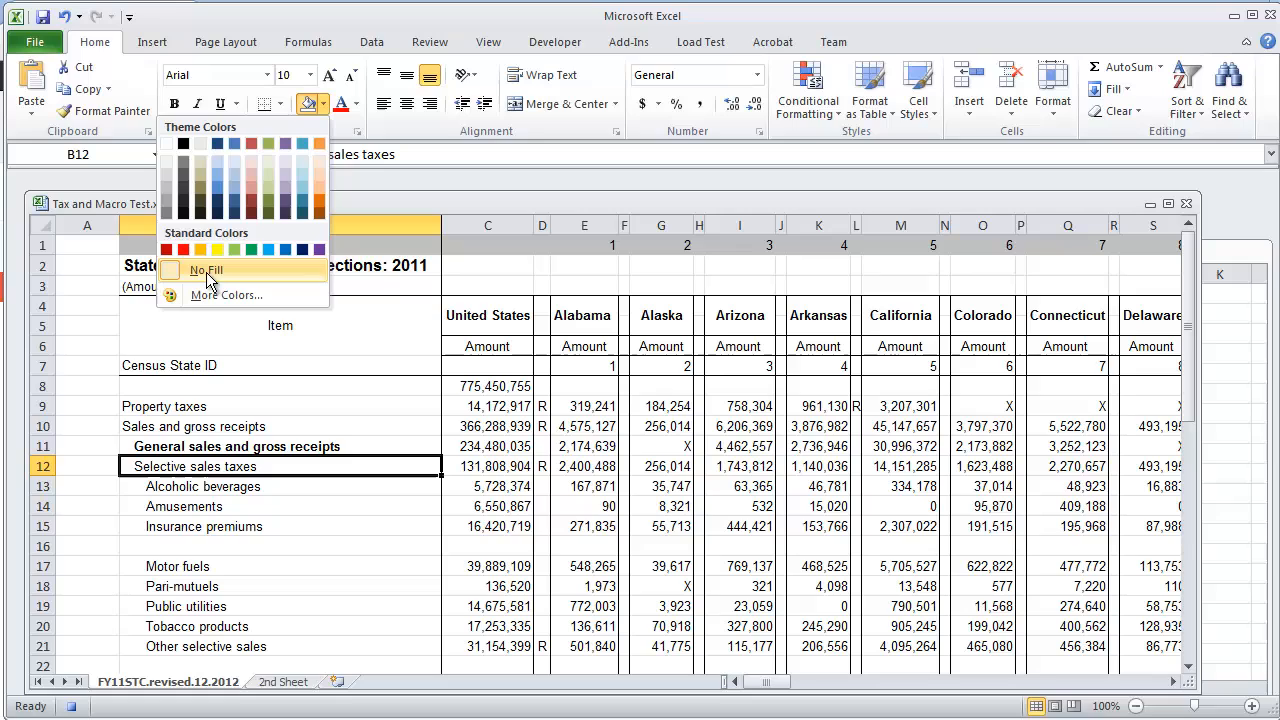
click(212, 248)
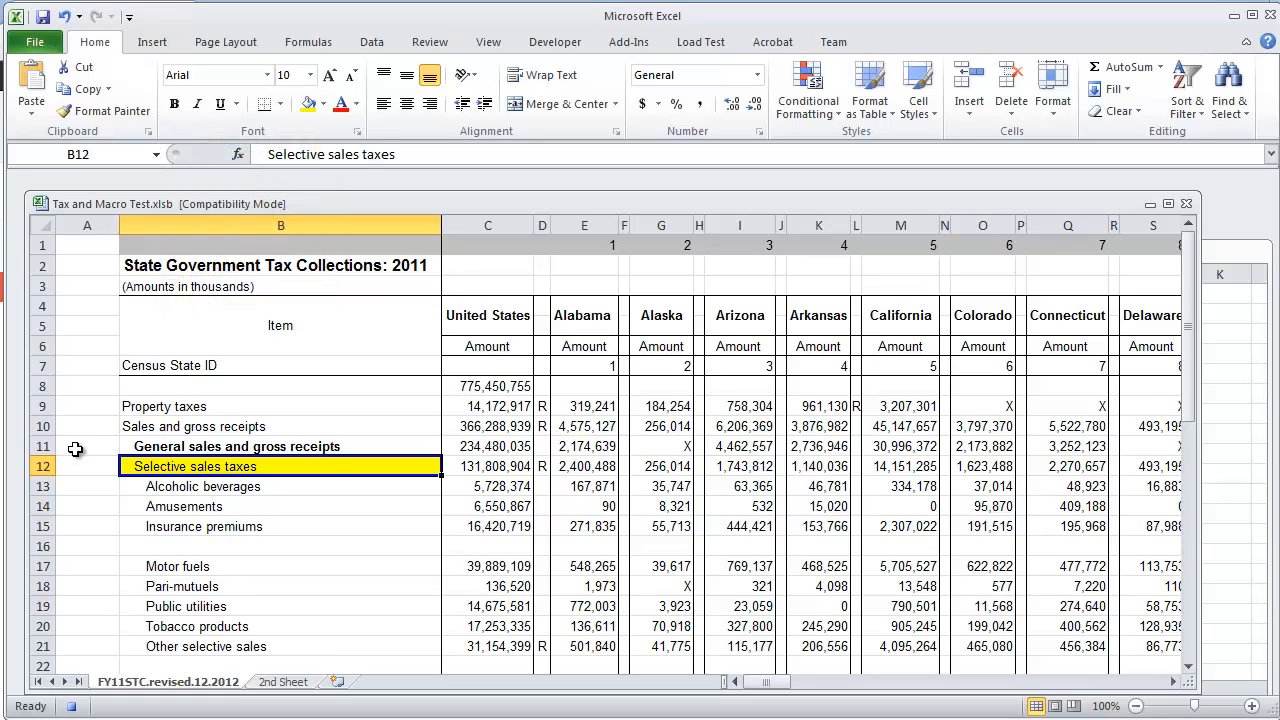
click(88, 446)
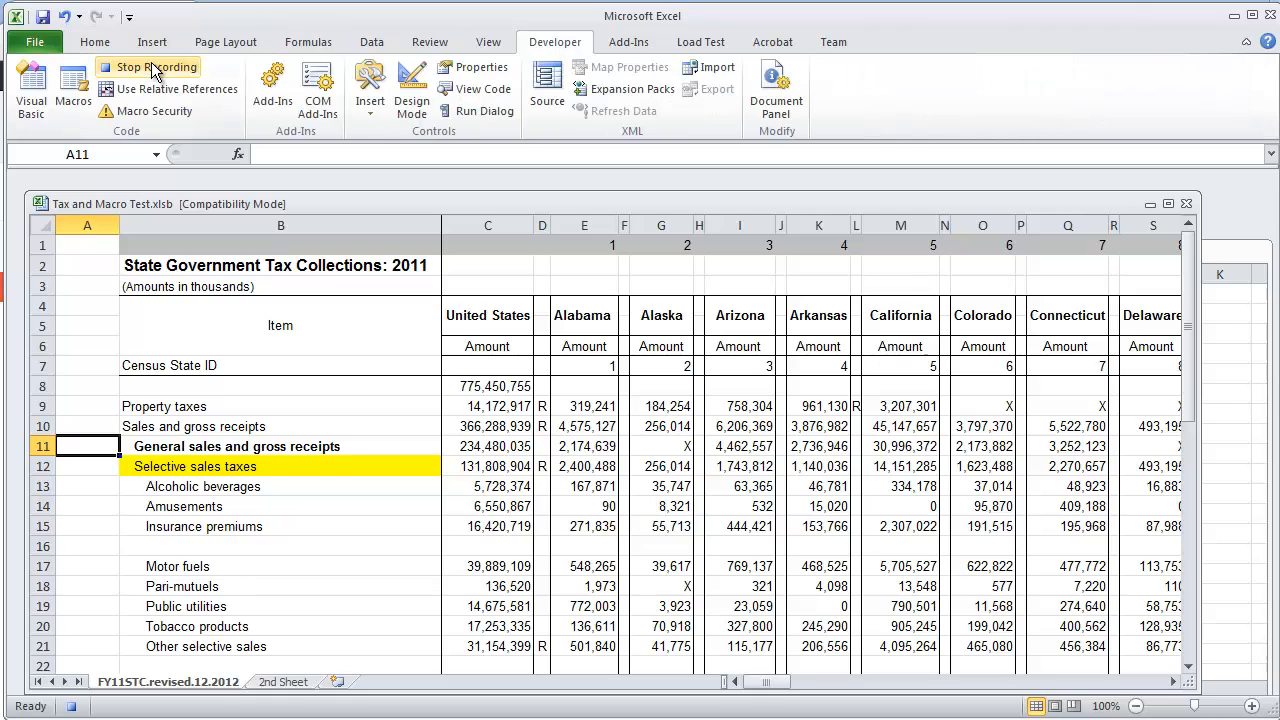
Step: Stop recording, then strip the bold and yellow fill from the two label rows
click(150, 66)
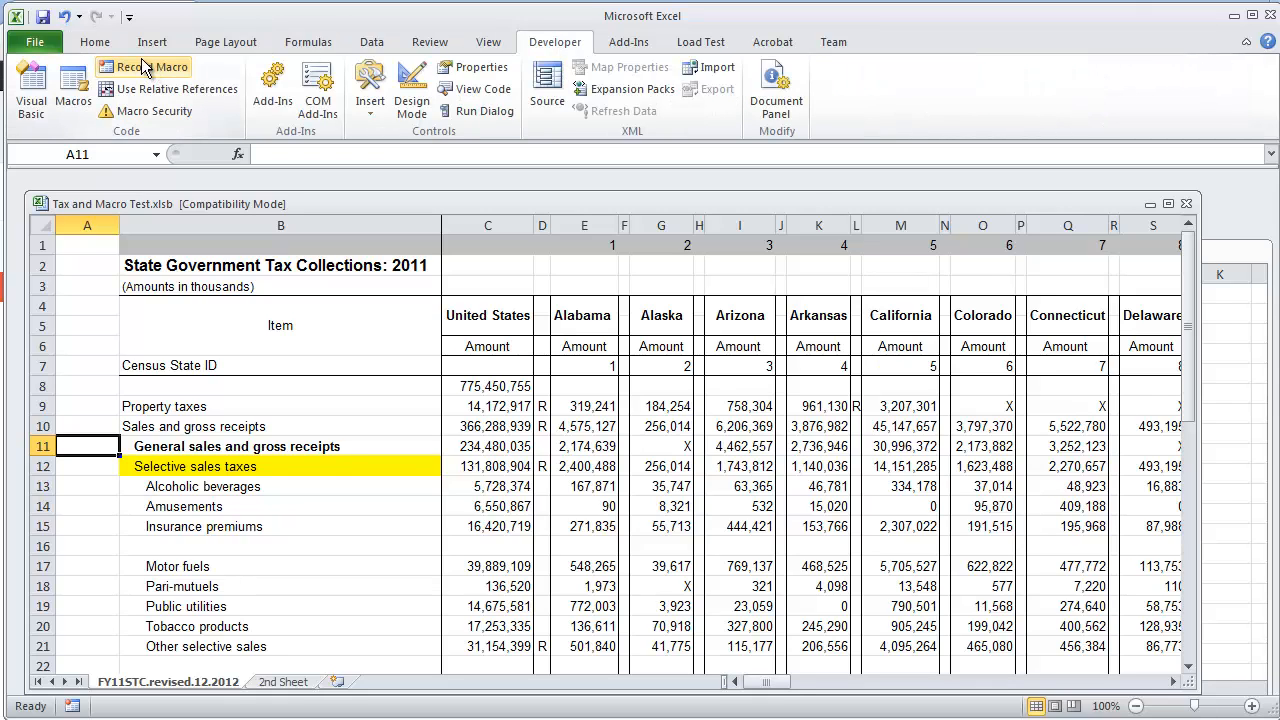
mouse_move(236, 426)
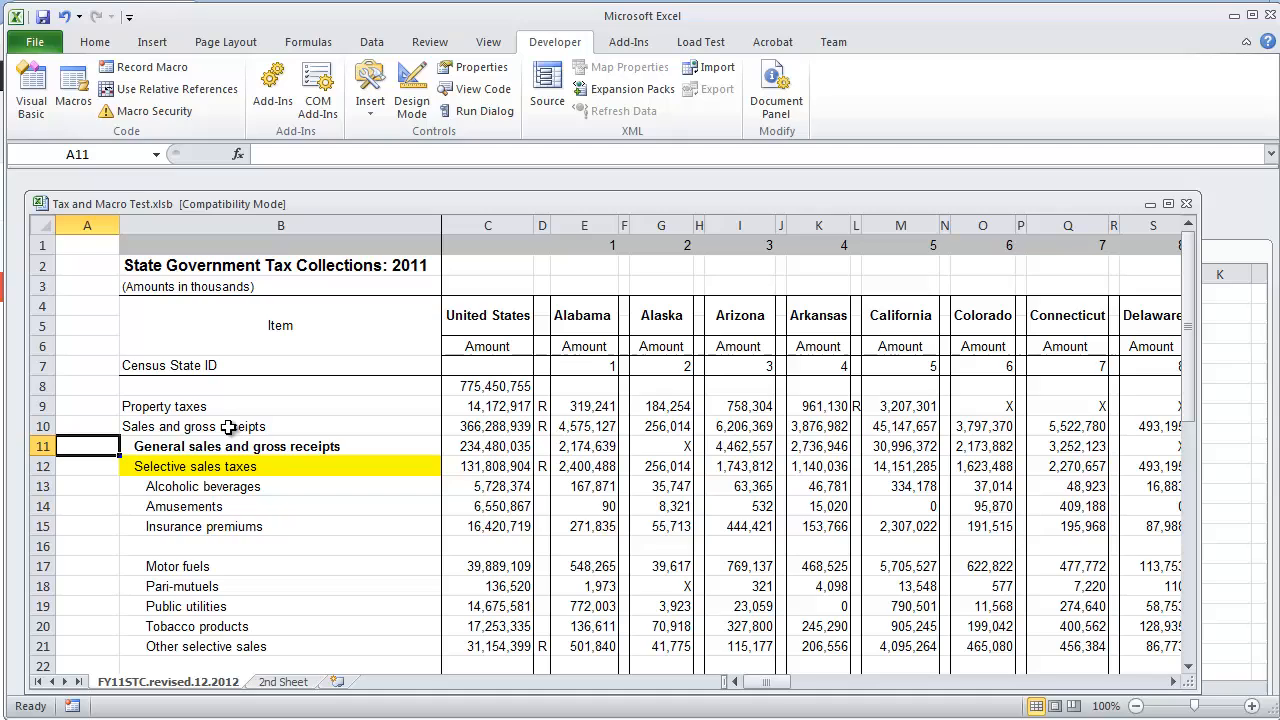
click(236, 446)
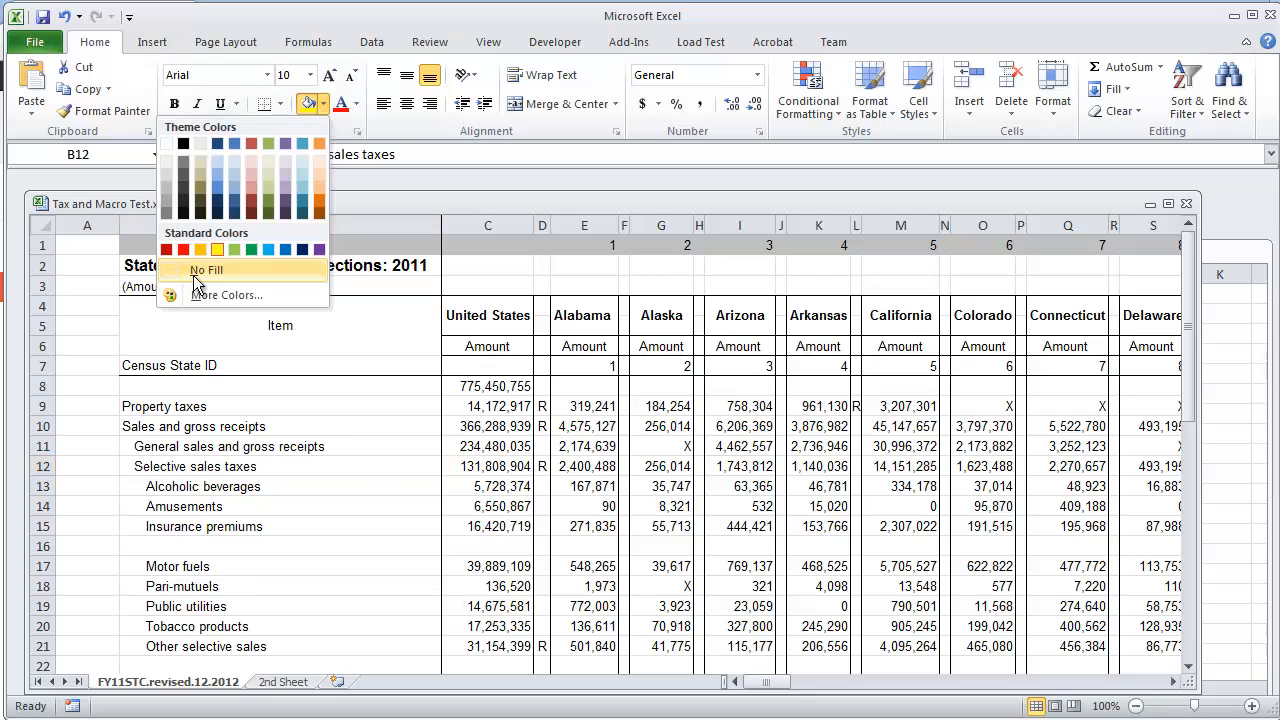
click(204, 268)
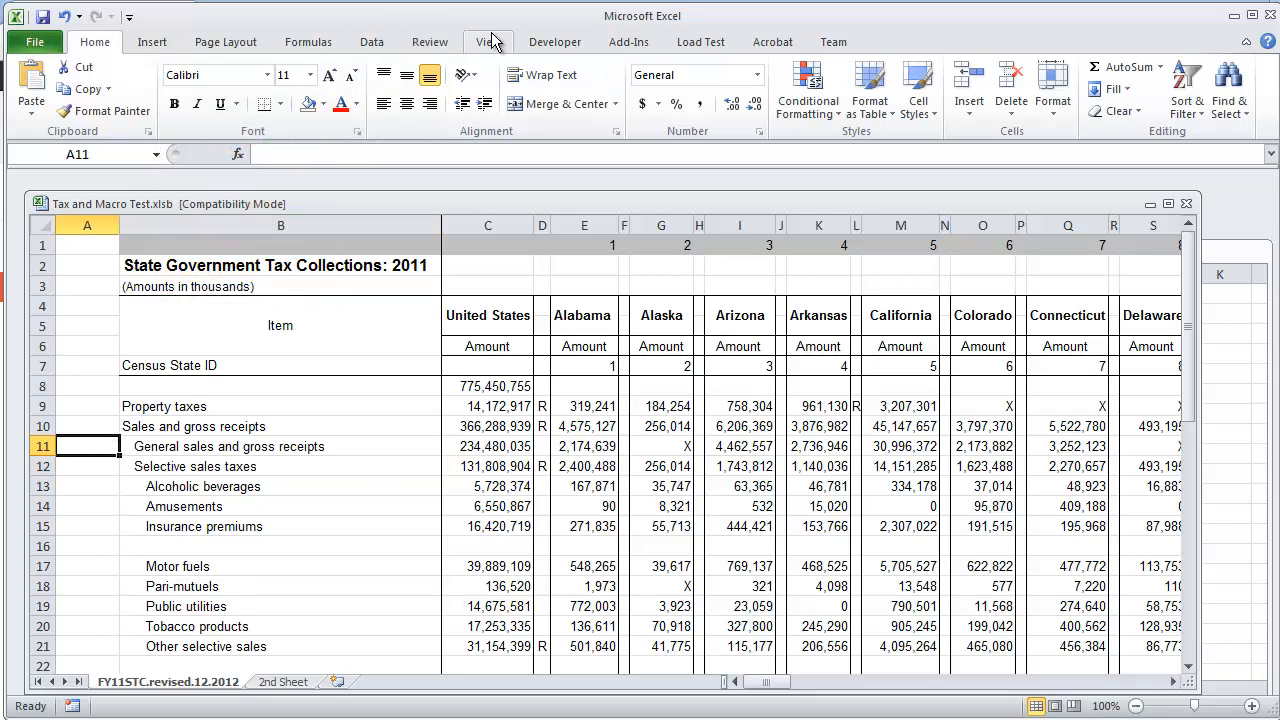
Step: Run the Reference_Absolute macro from the Macros list
click(72, 88)
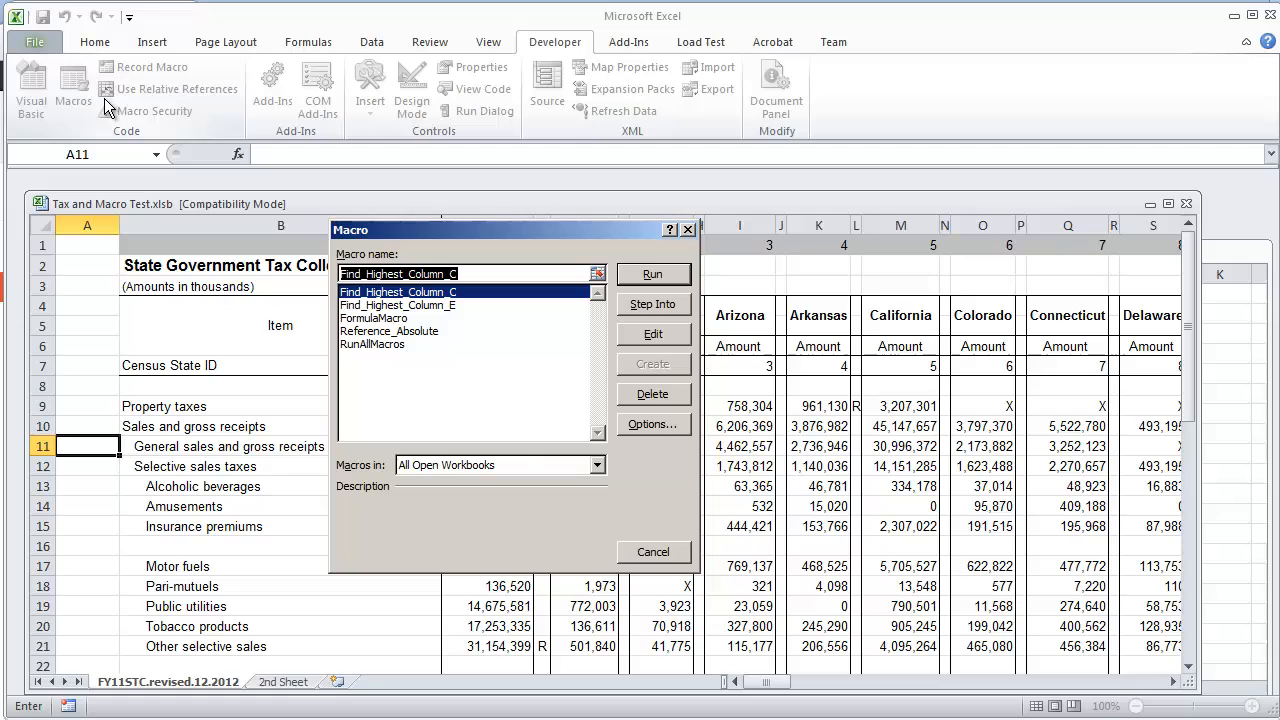
mouse_move(428, 338)
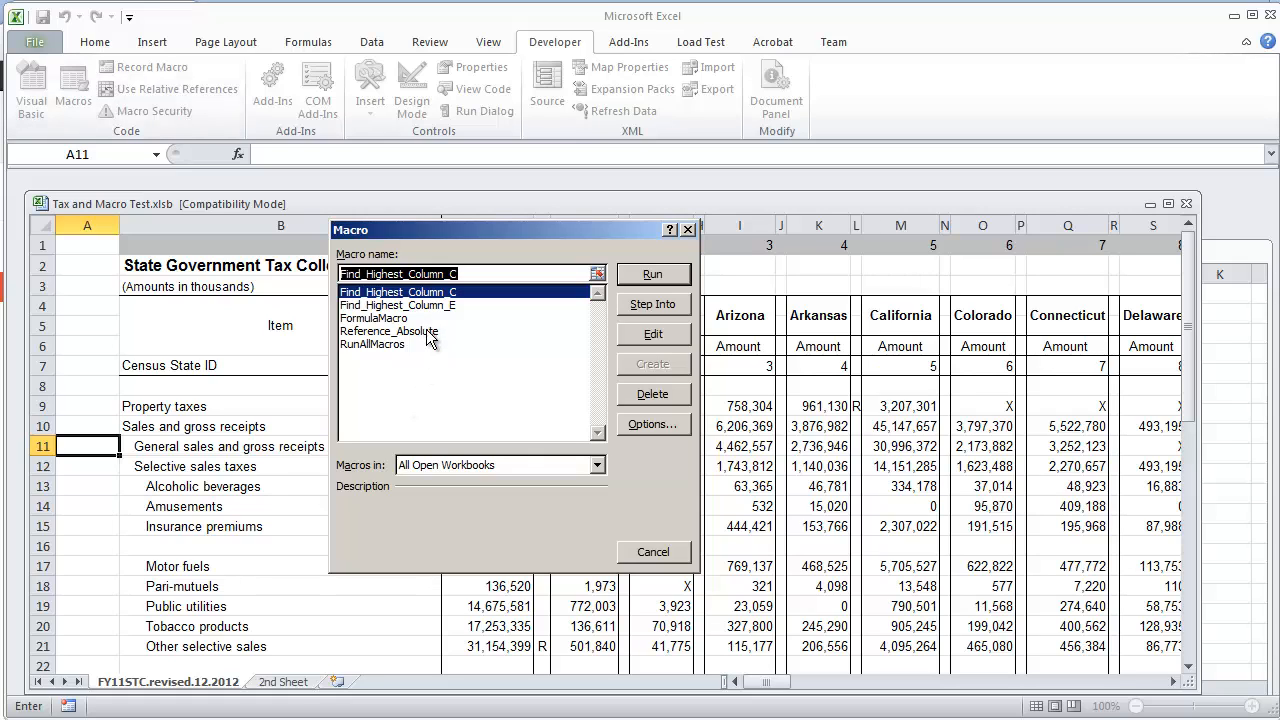
click(652, 274)
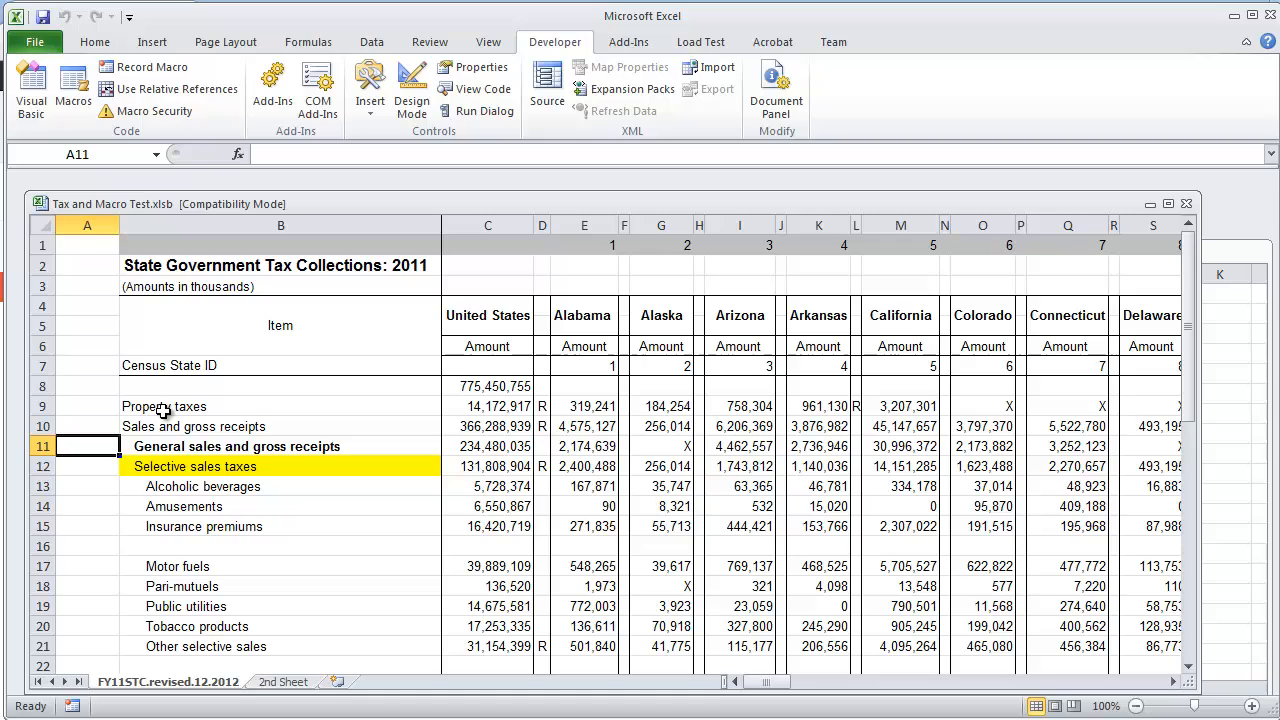
click(88, 306)
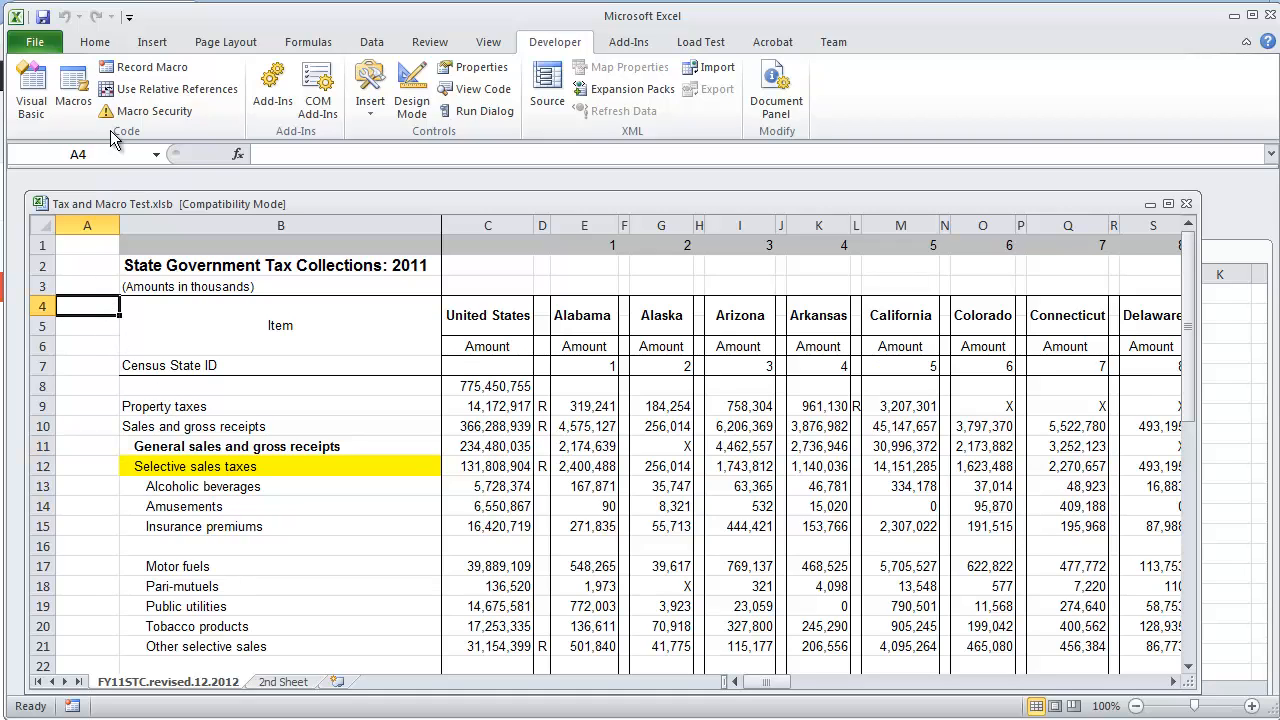
Step: Check that General sales is bold and Selective sales taxes yellow, ending on A11
click(72, 90)
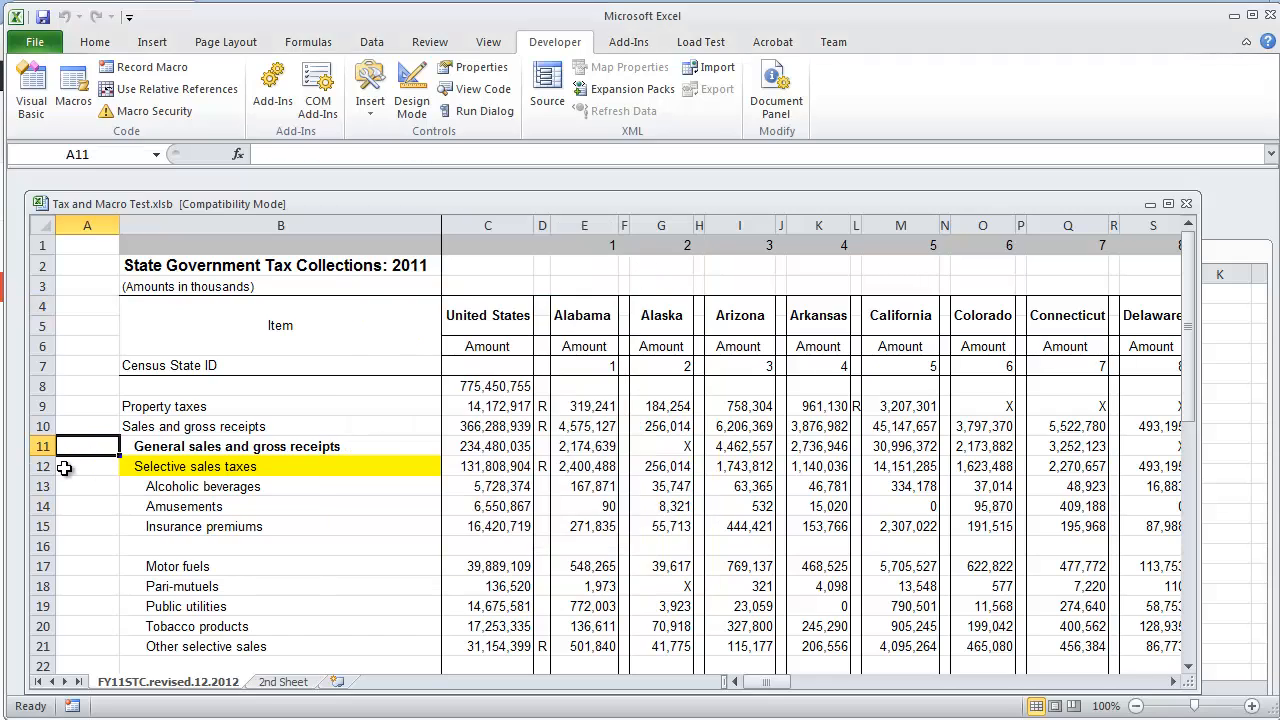
mouse_move(142, 420)
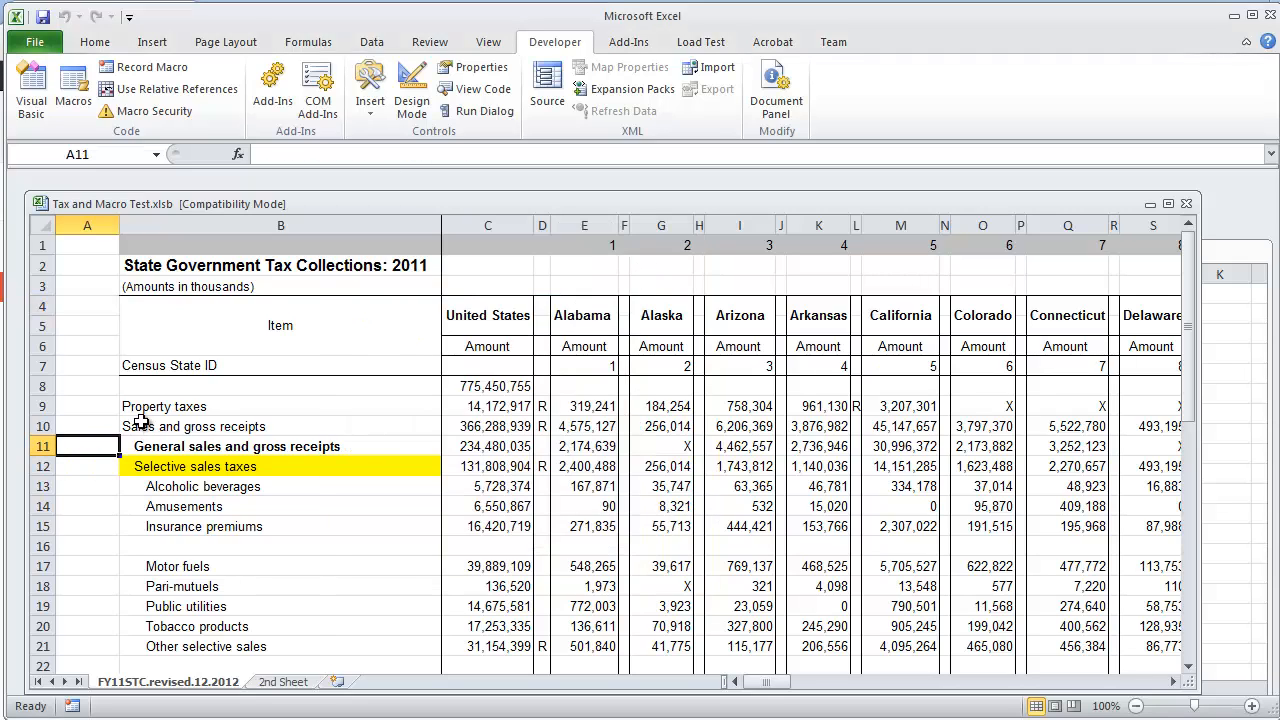
click(280, 446)
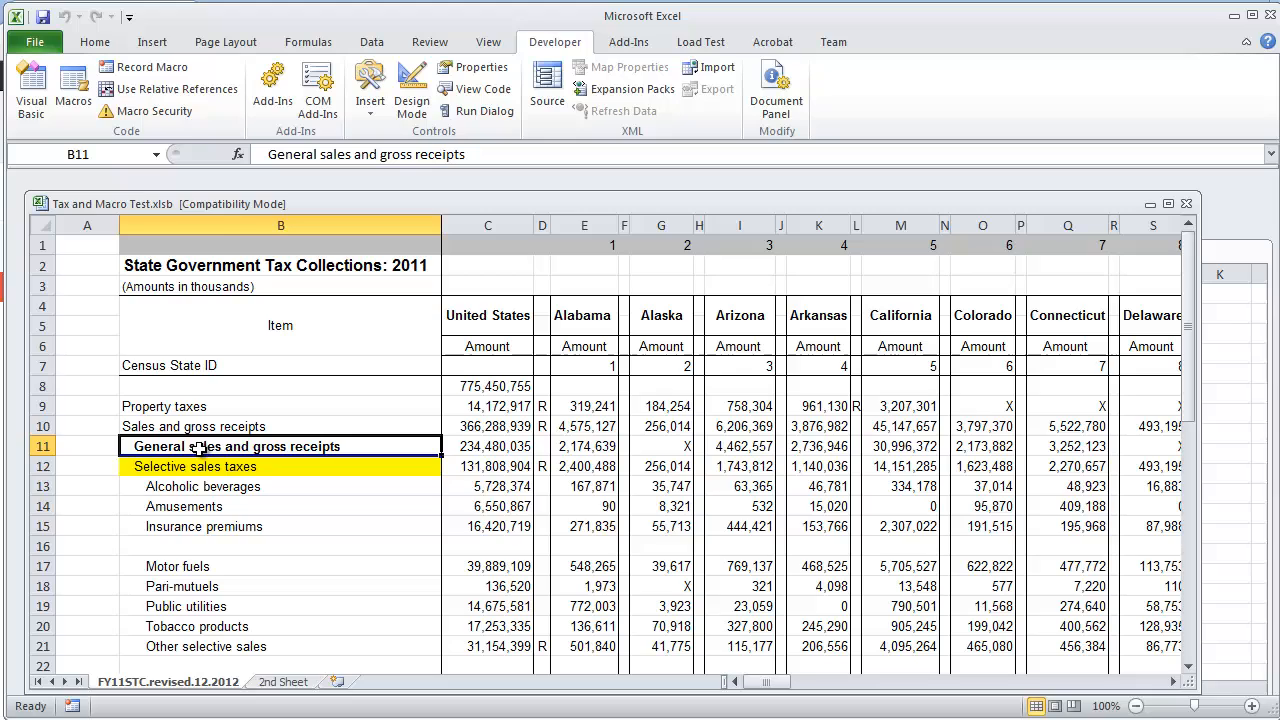
click(194, 466)
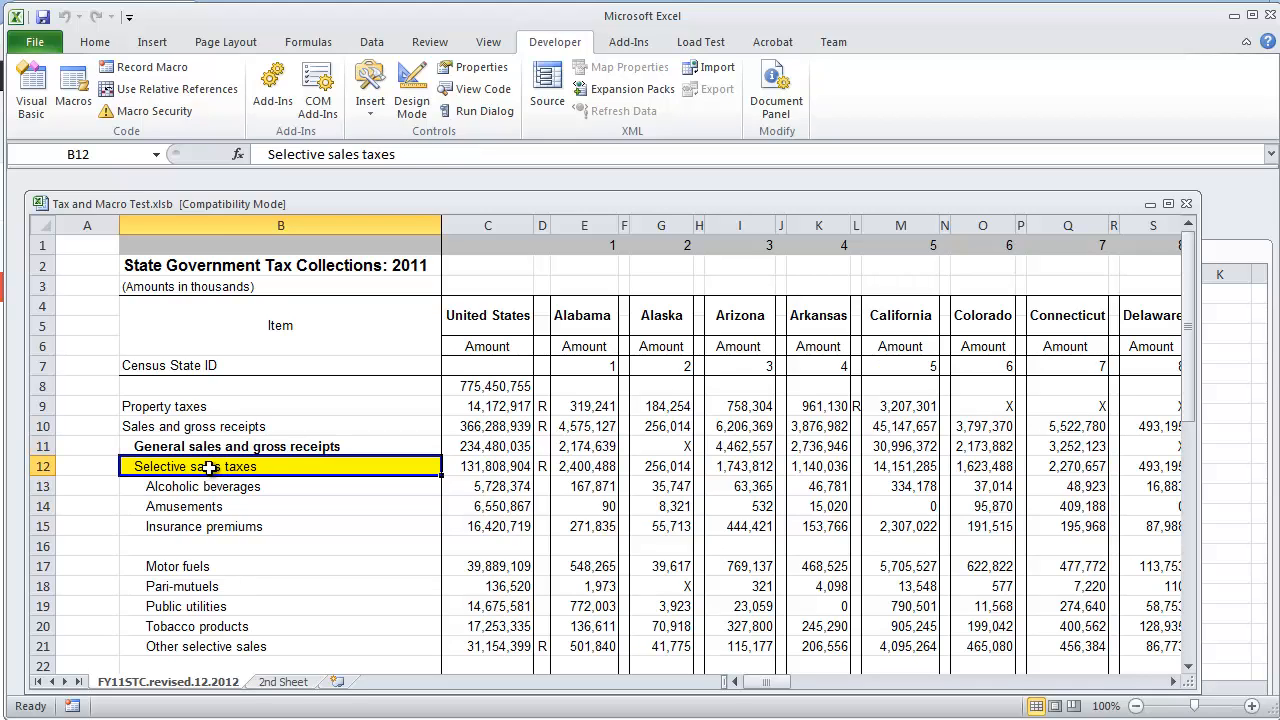
click(88, 446)
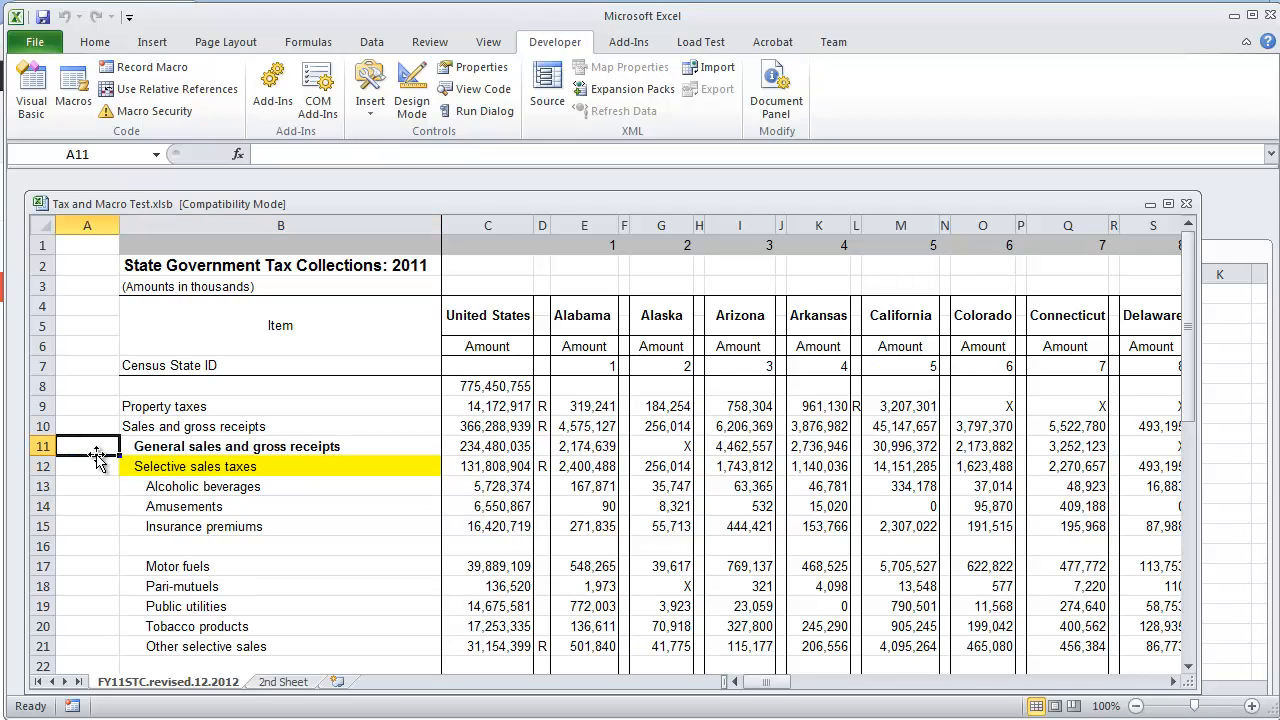
mouse_move(50, 136)
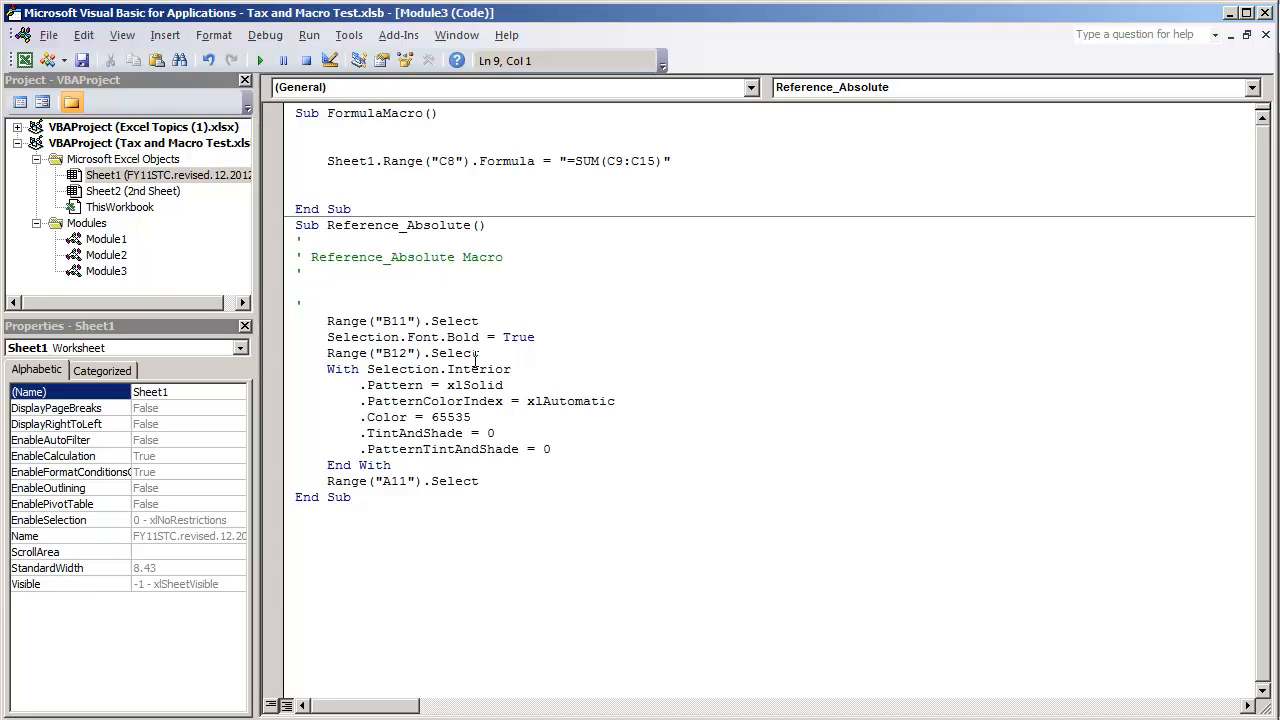
double_click(392, 320)
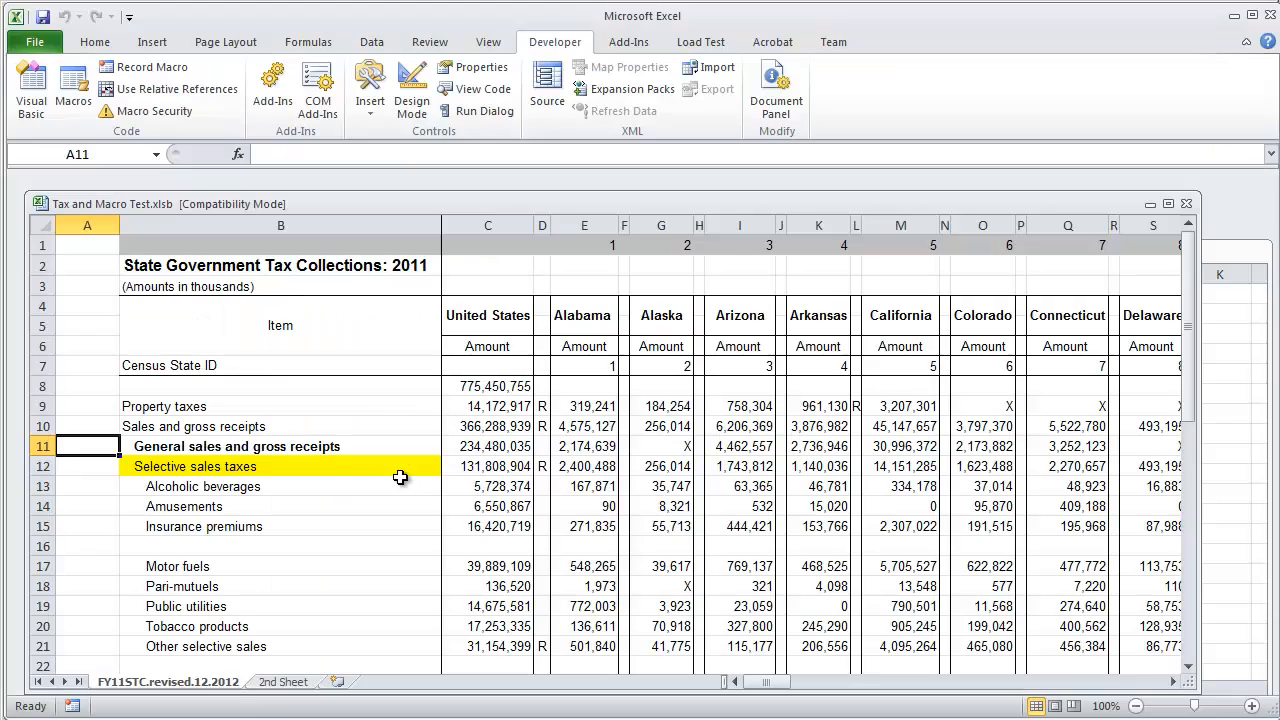
Step: Clear the trial formatting, turn on Use Relative References, and start a new macro from A11
click(280, 446)
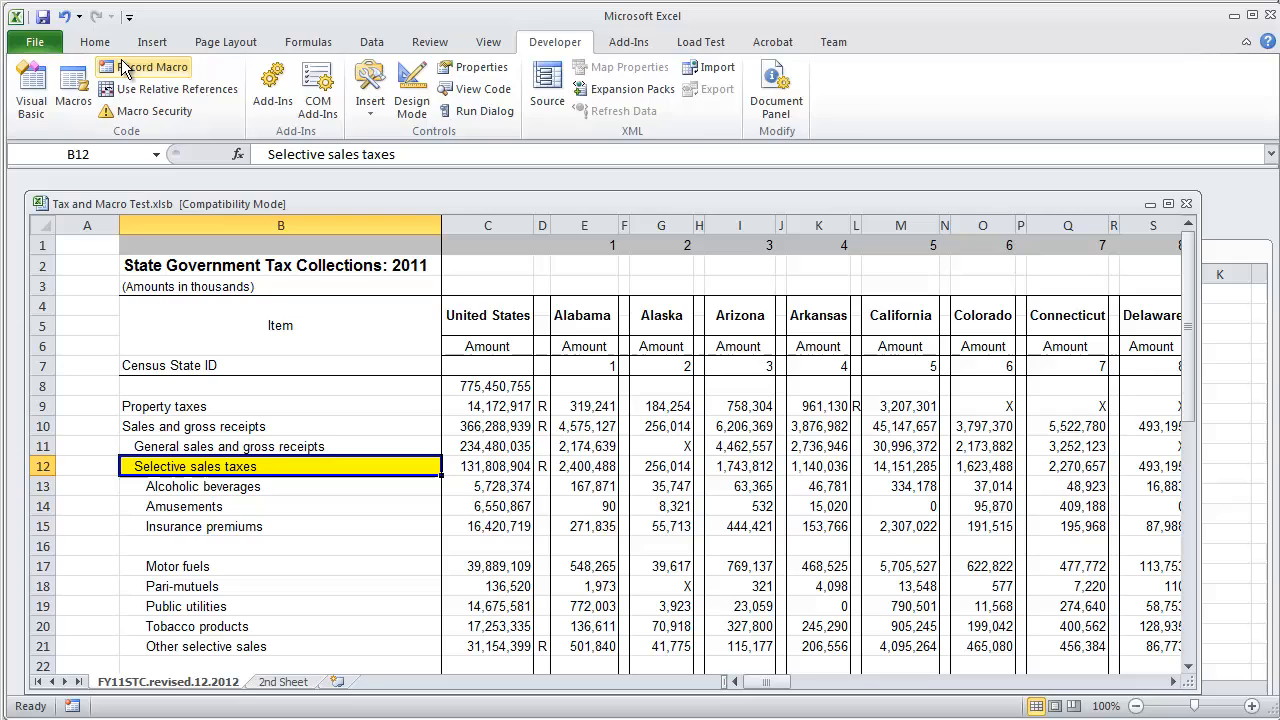
click(284, 104)
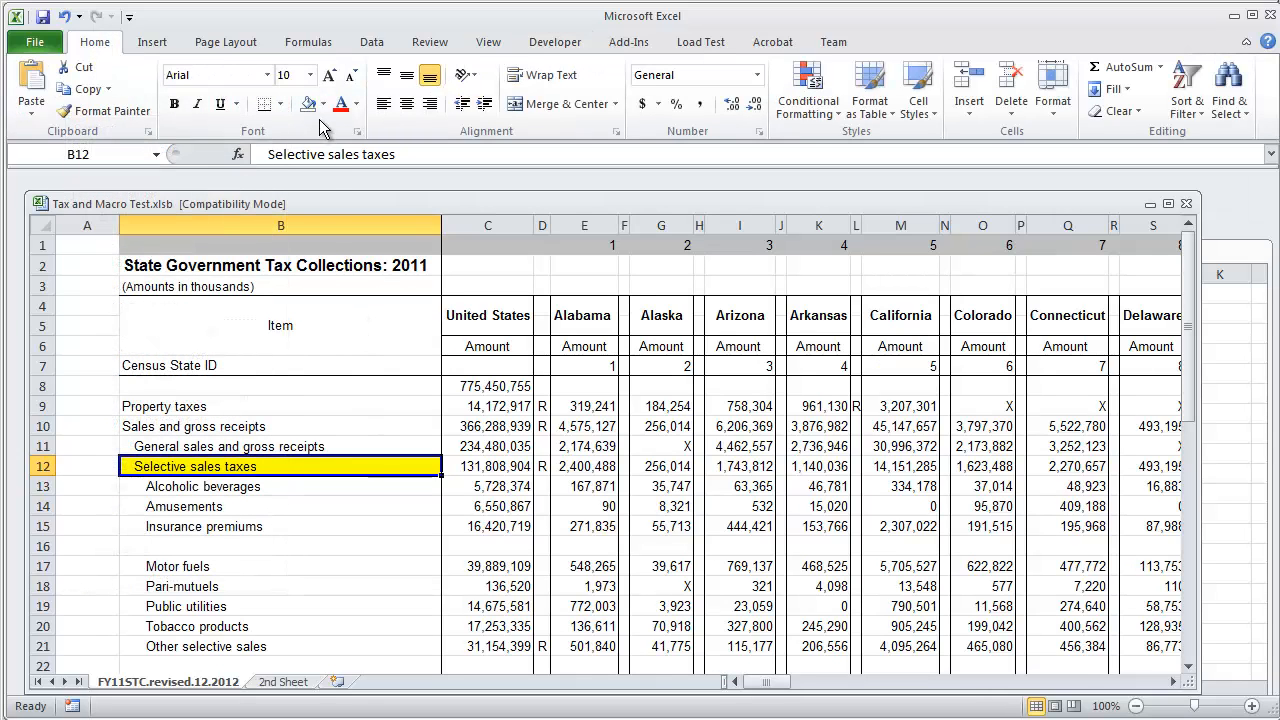
click(88, 446)
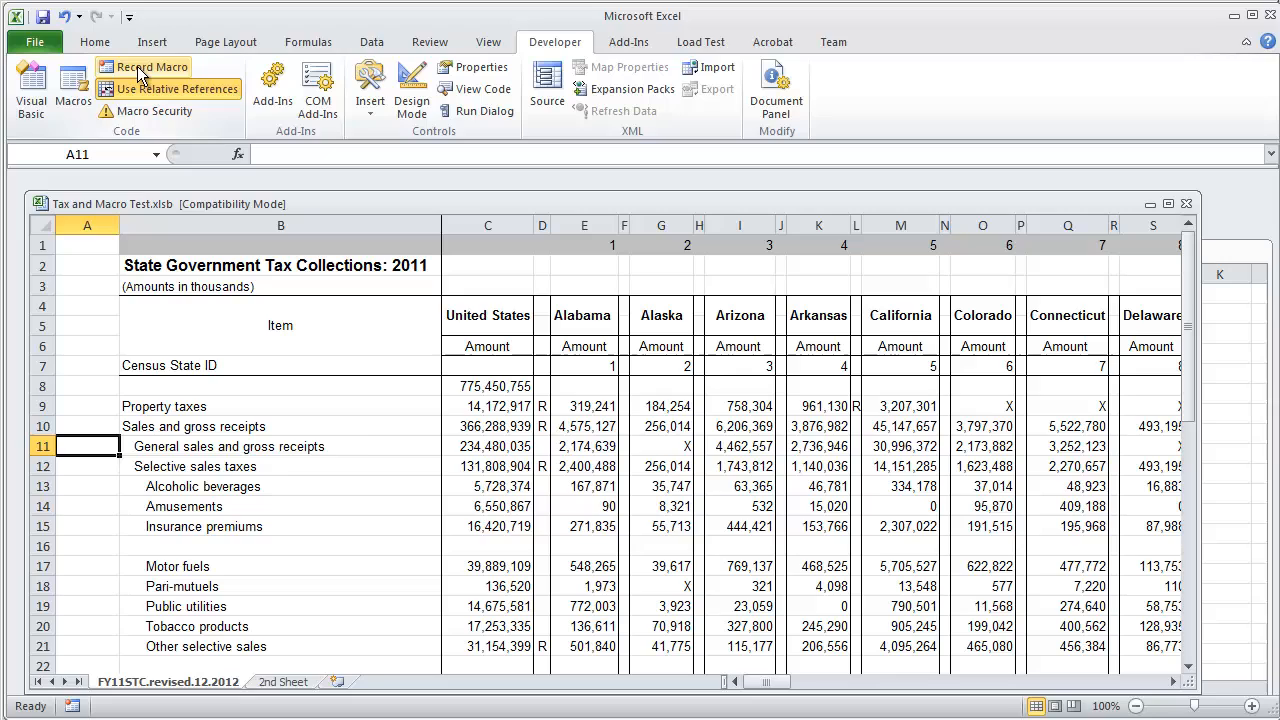
click(152, 66)
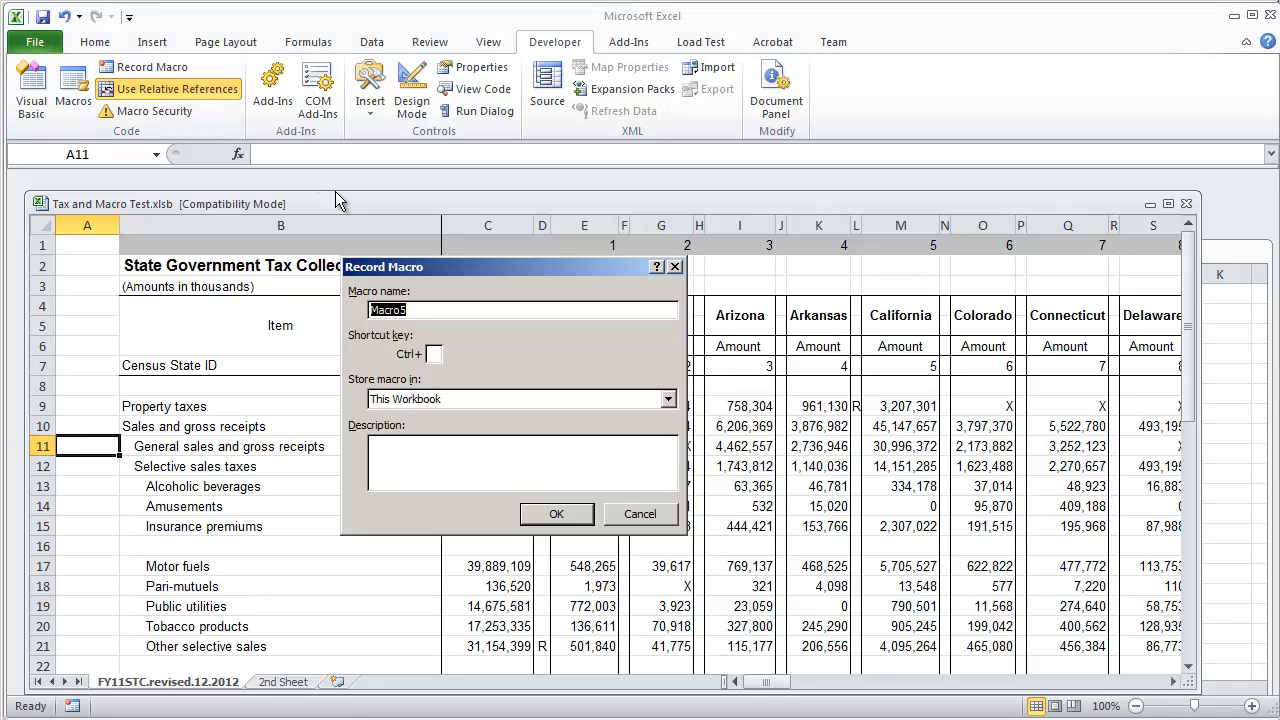
Step: Name it Reference_Relative, bold B11, fill B12 yellow, return to A11 and stop recording
text(Reference_Relative)
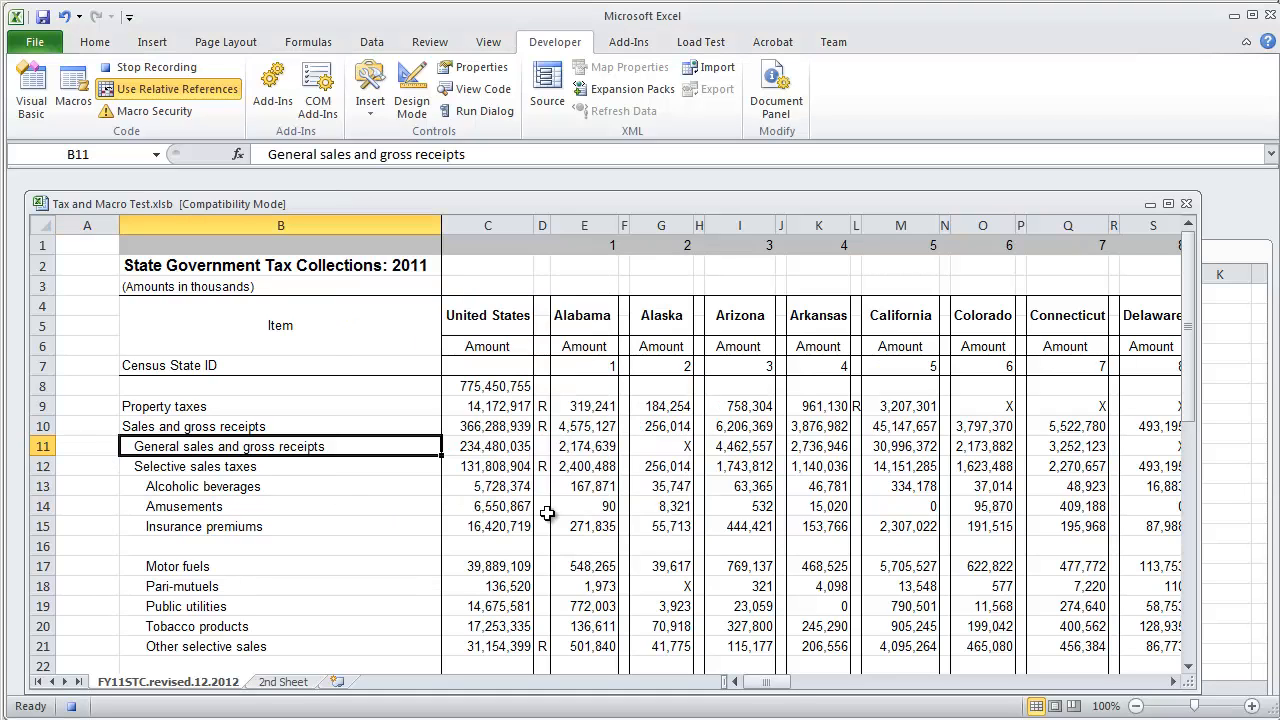
mouse_move(212, 388)
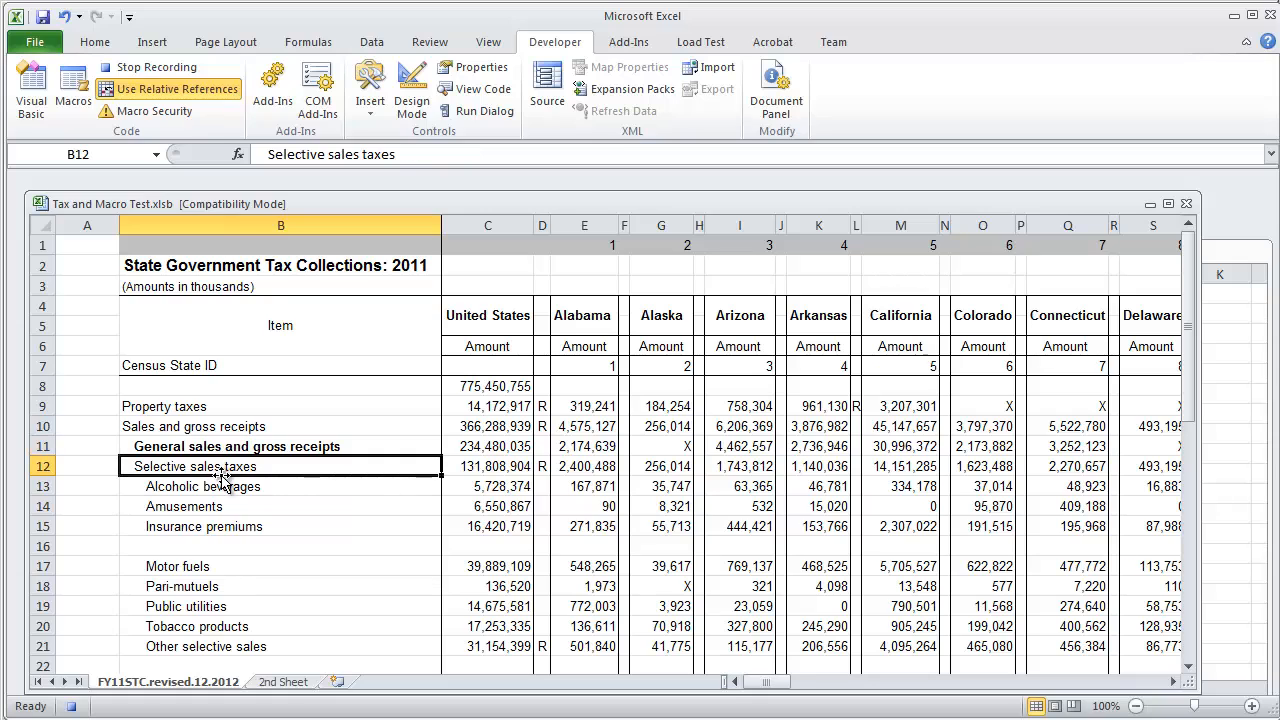
click(94, 40)
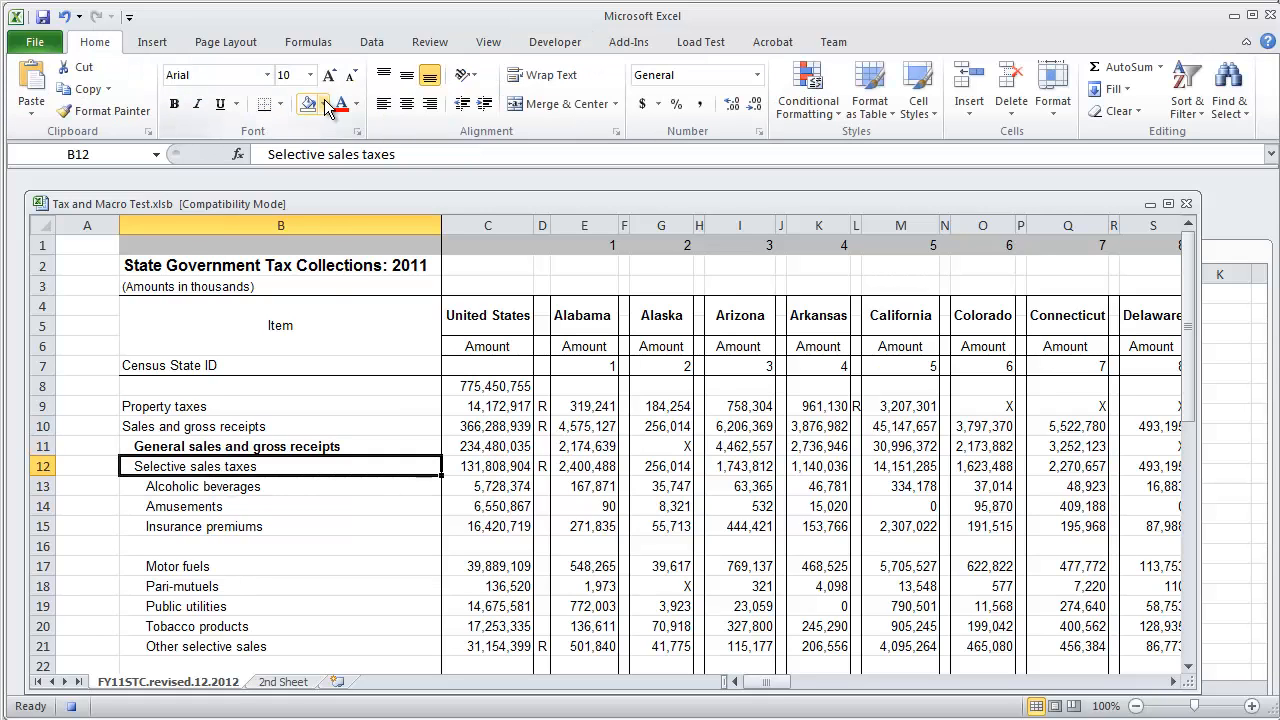
click(308, 104)
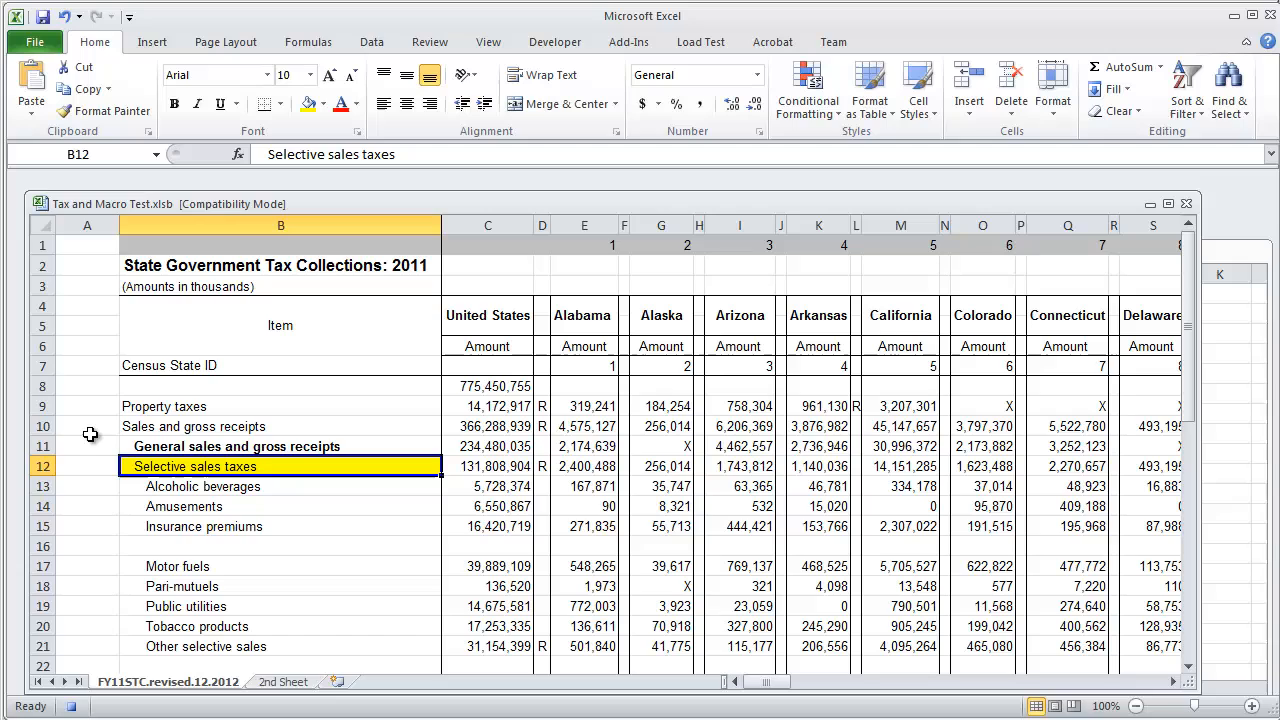
click(554, 40)
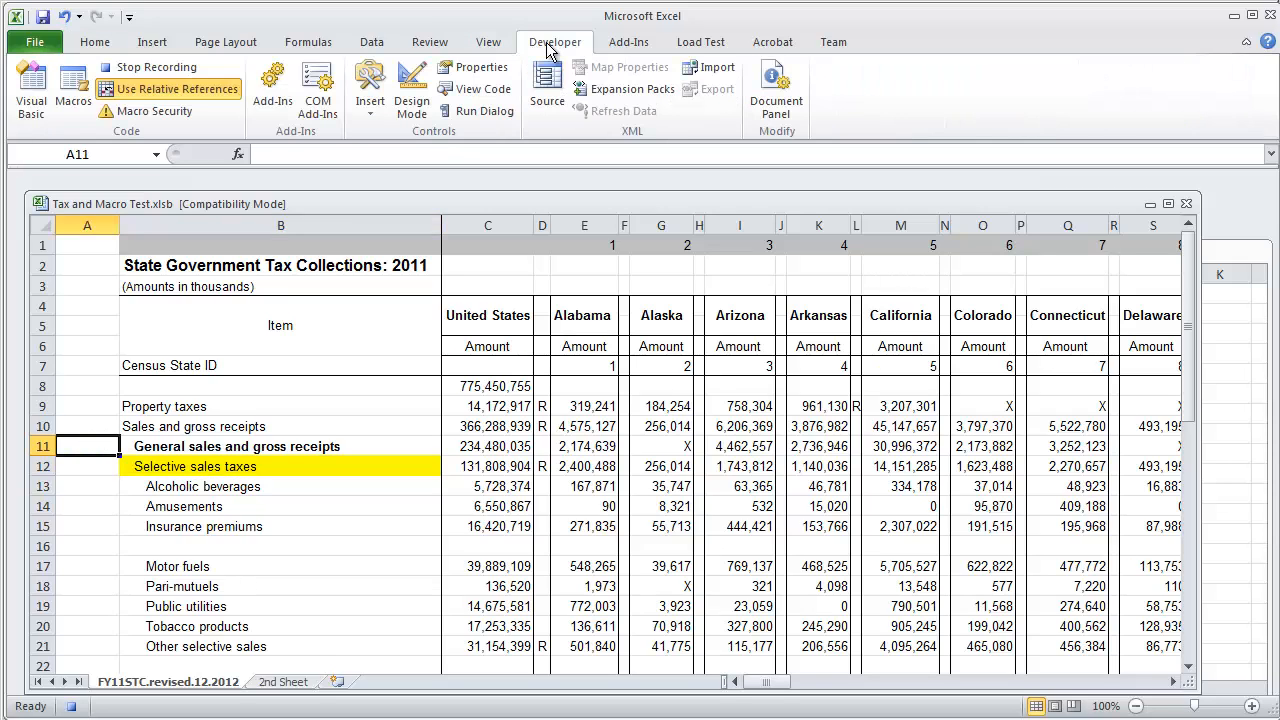
click(148, 66)
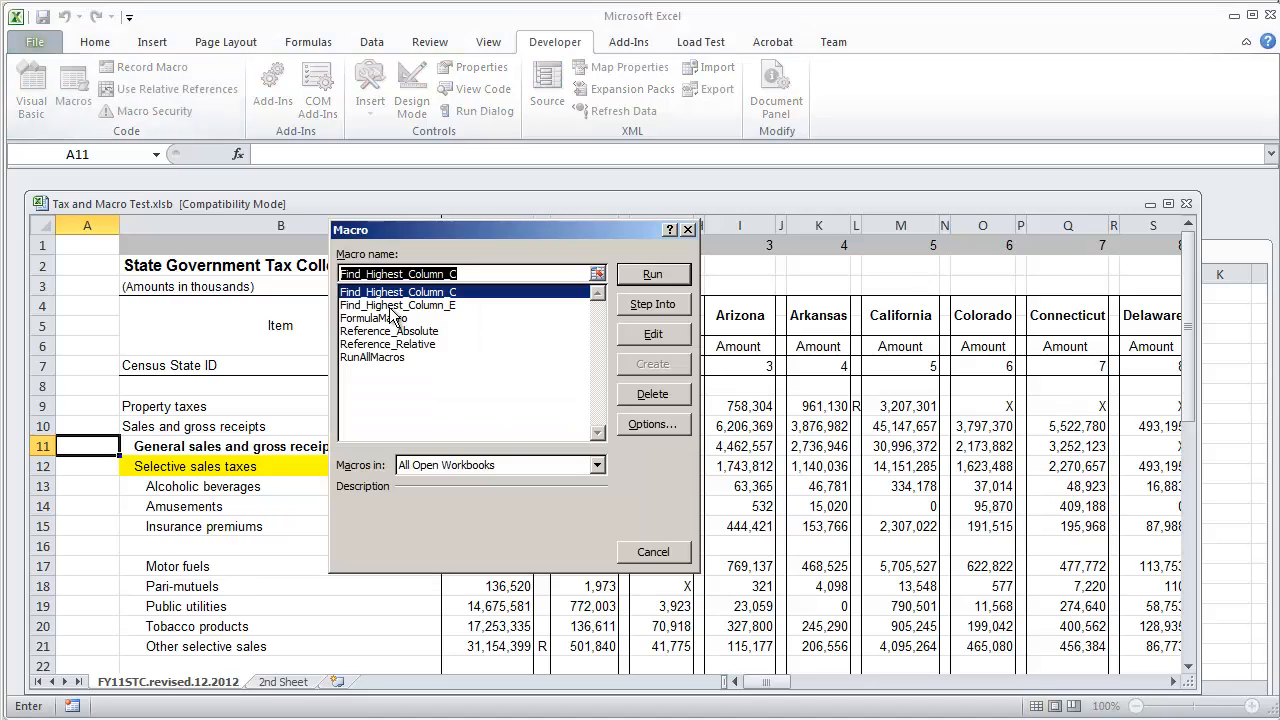
click(388, 344)
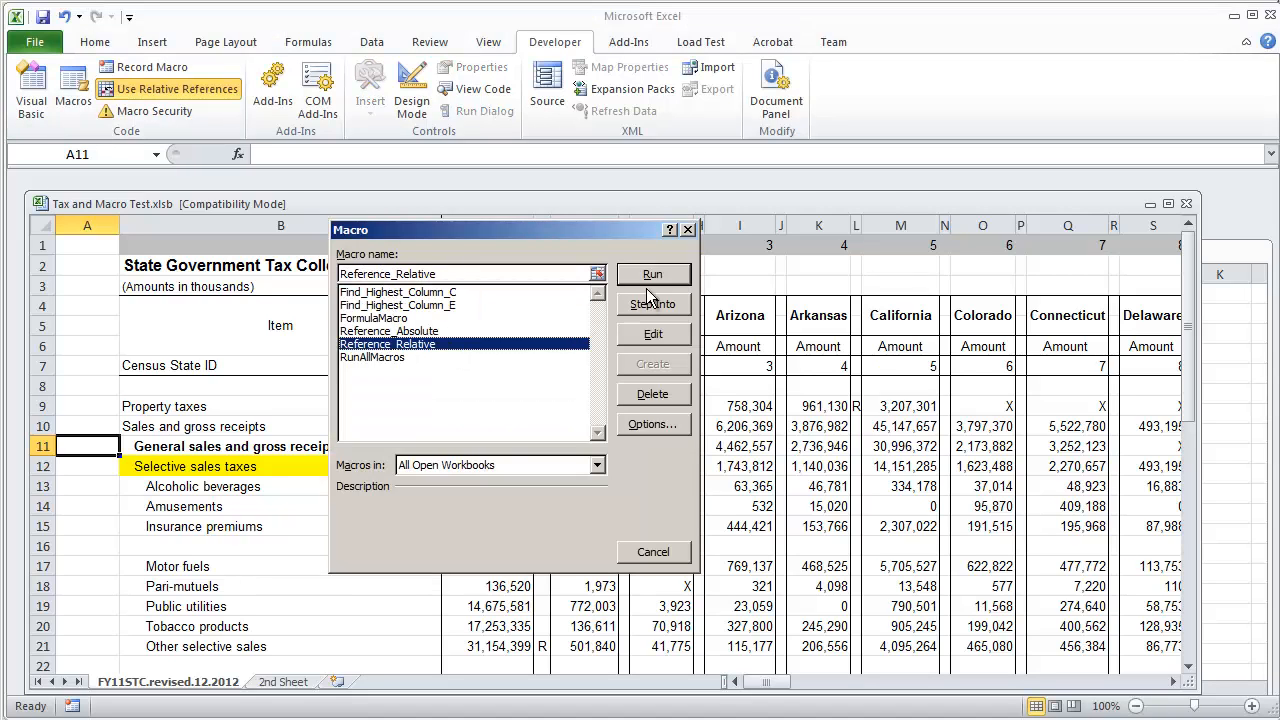
click(652, 274)
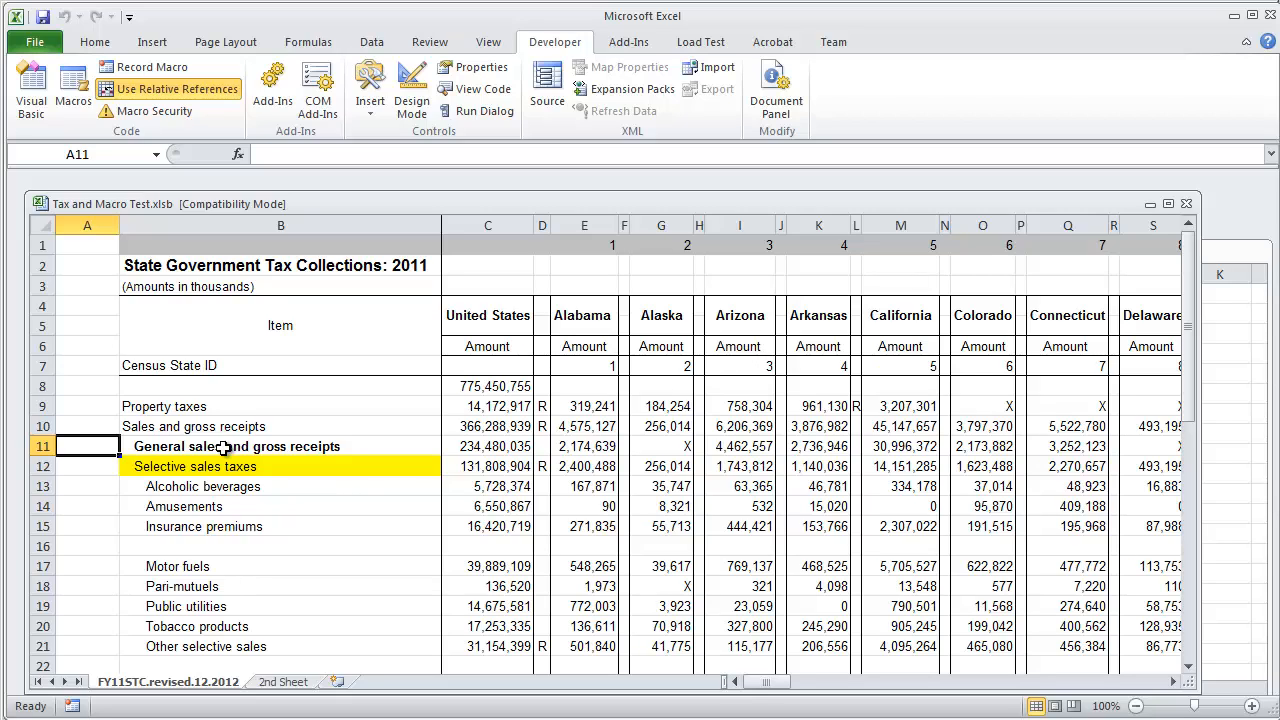
mouse_move(106, 504)
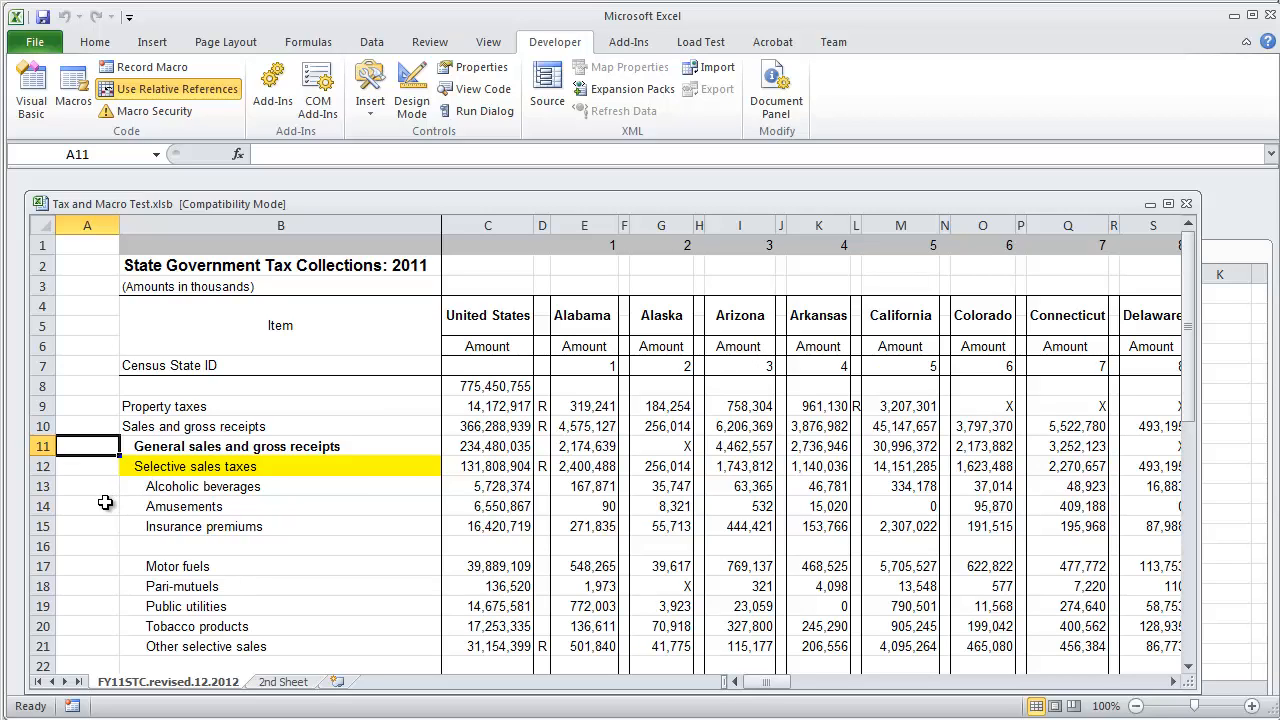
Step: From A14, run Reference_Relative so Amusements is bold and Insurance premiums yellow
click(88, 506)
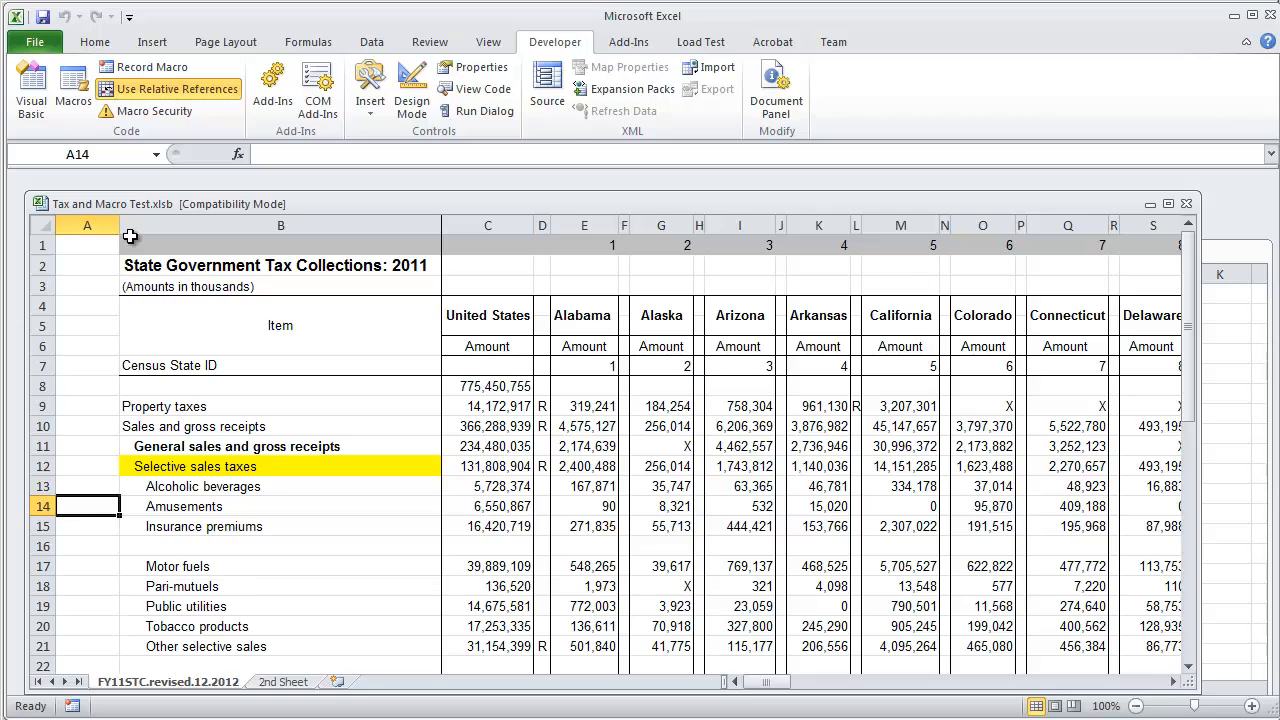
click(72, 88)
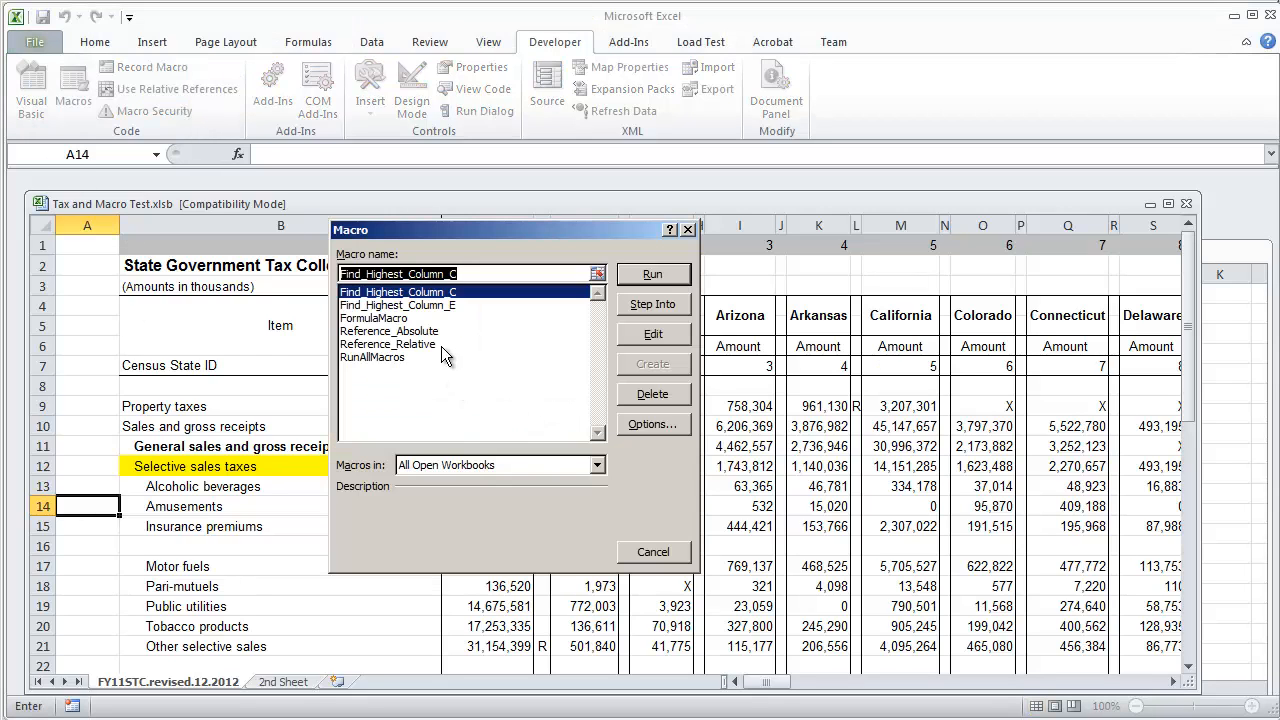
click(388, 344)
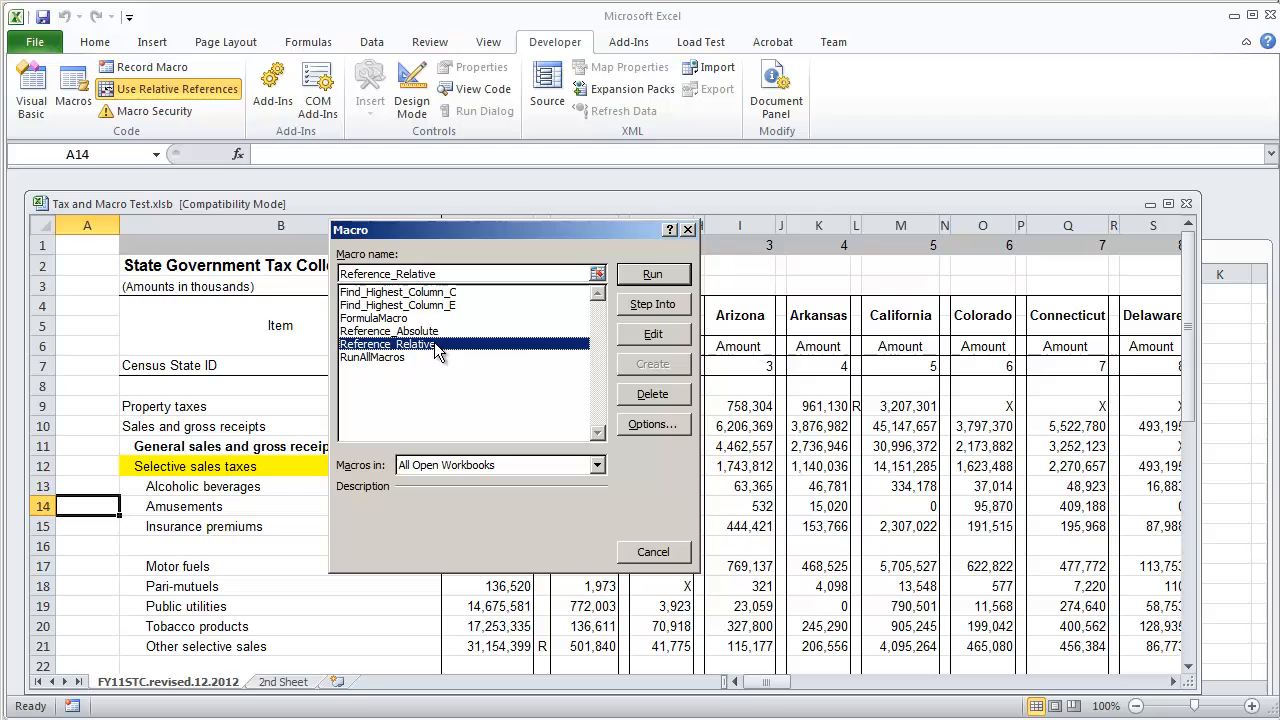
click(652, 272)
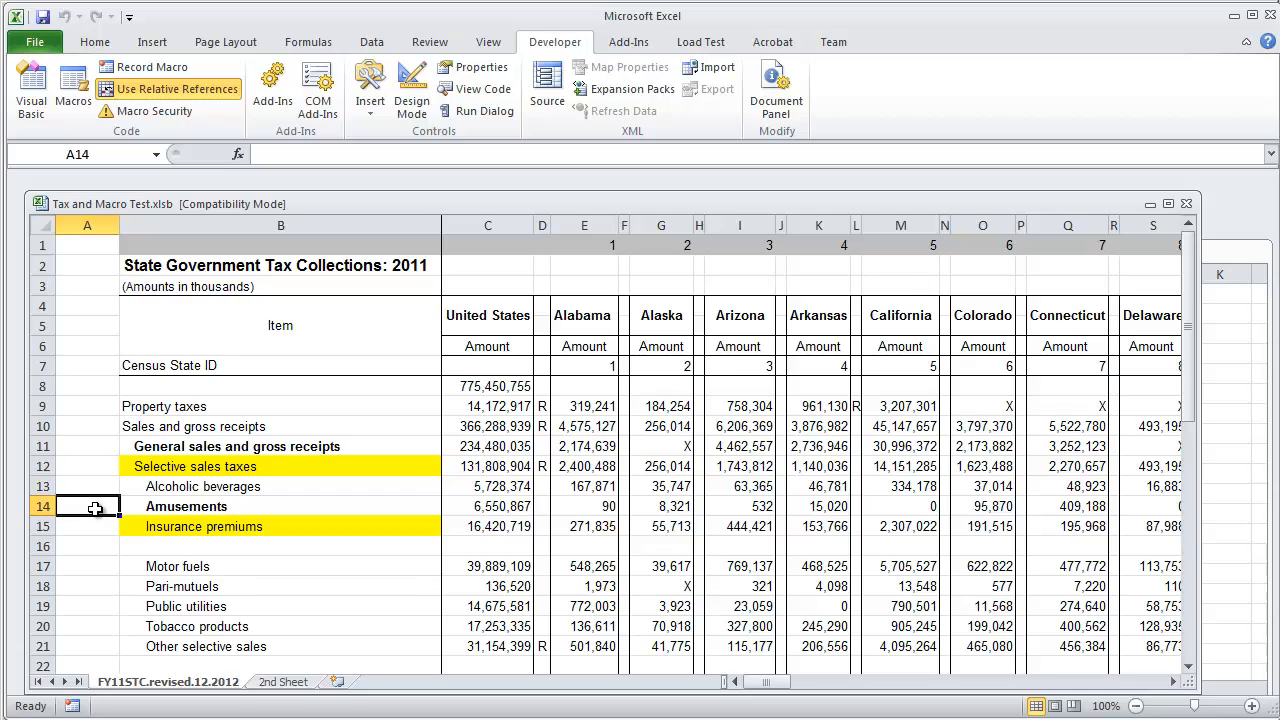
mouse_move(176, 506)
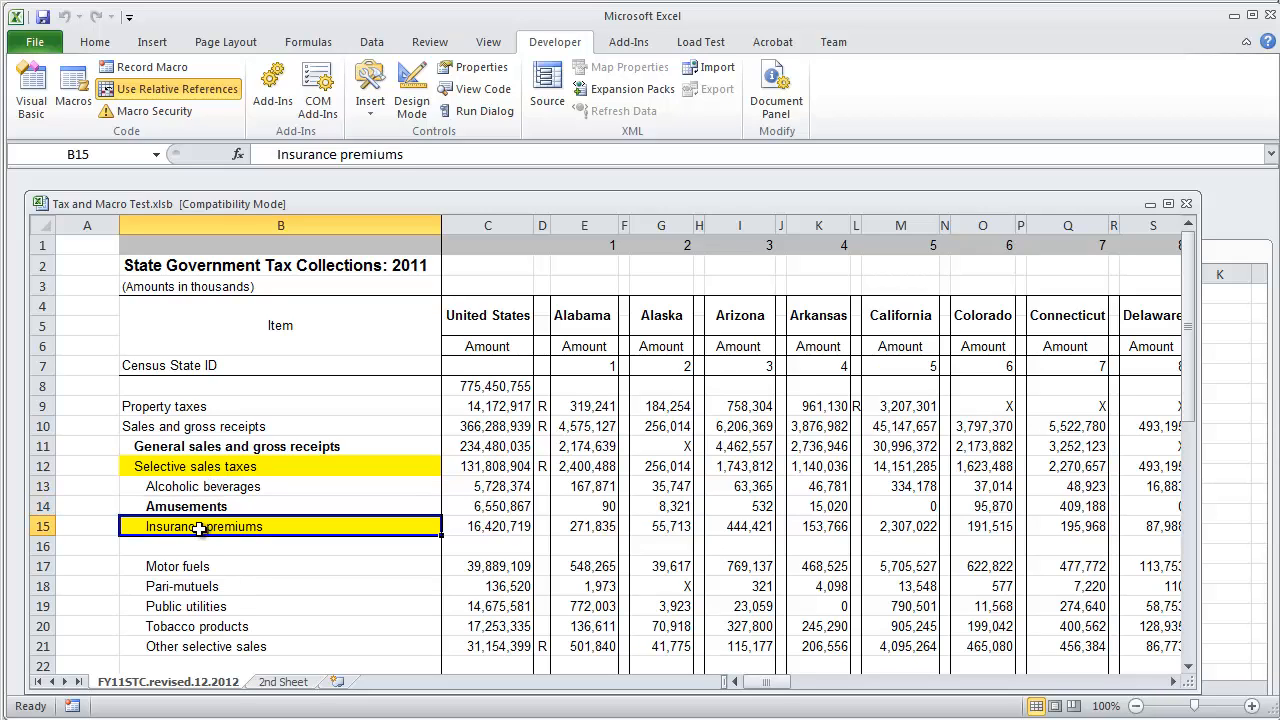
mouse_move(212, 408)
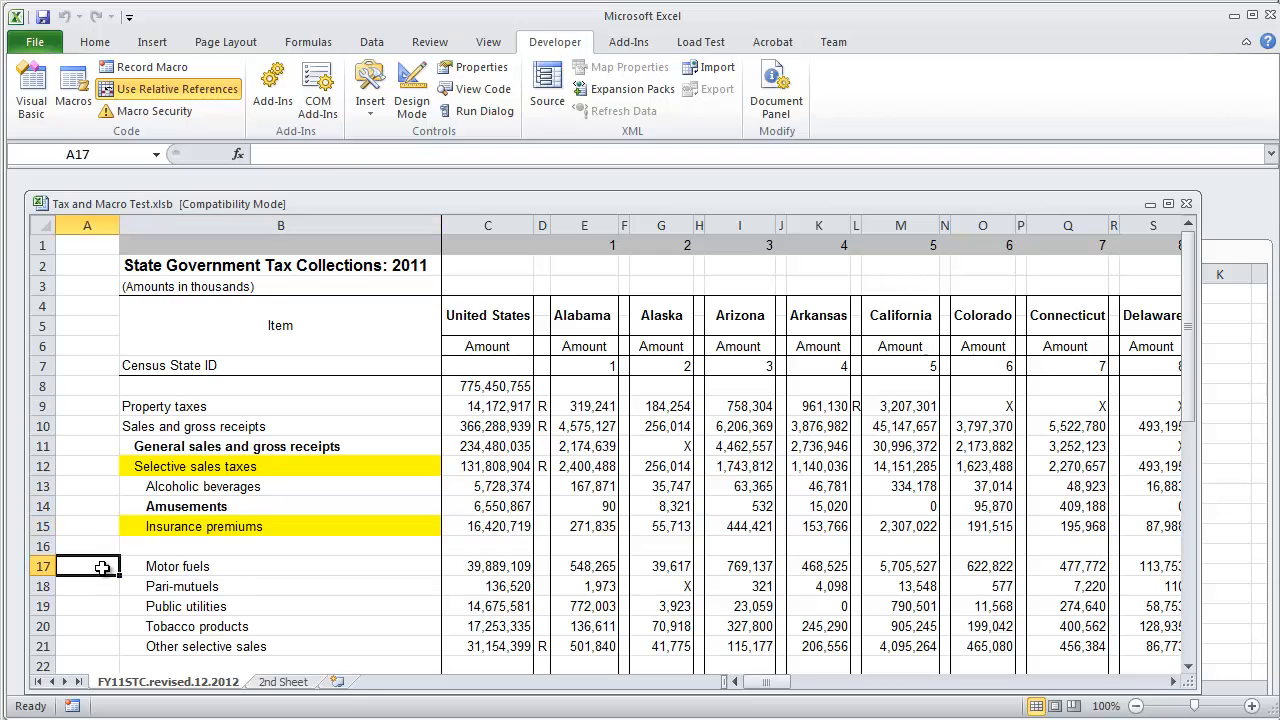
Step: Run Reference_Relative from A17 so Motor fuels is bold and Pari-mutuels yellow
click(72, 88)
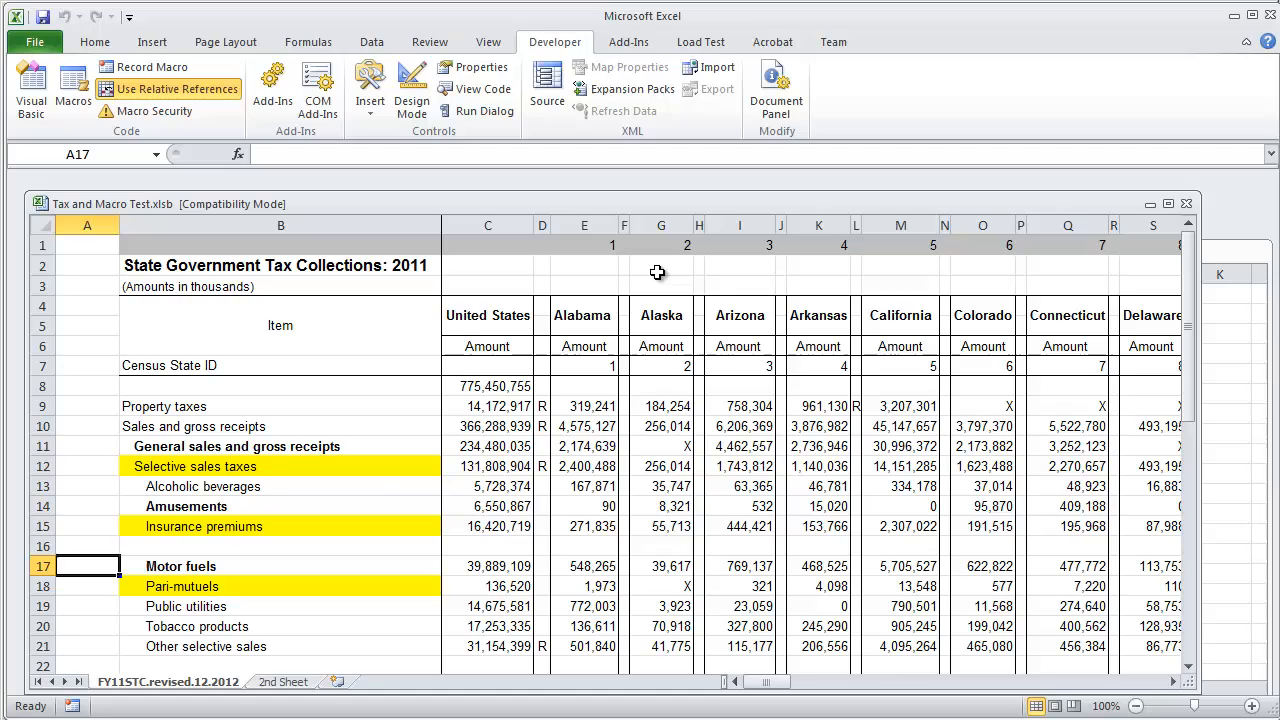
mouse_move(112, 454)
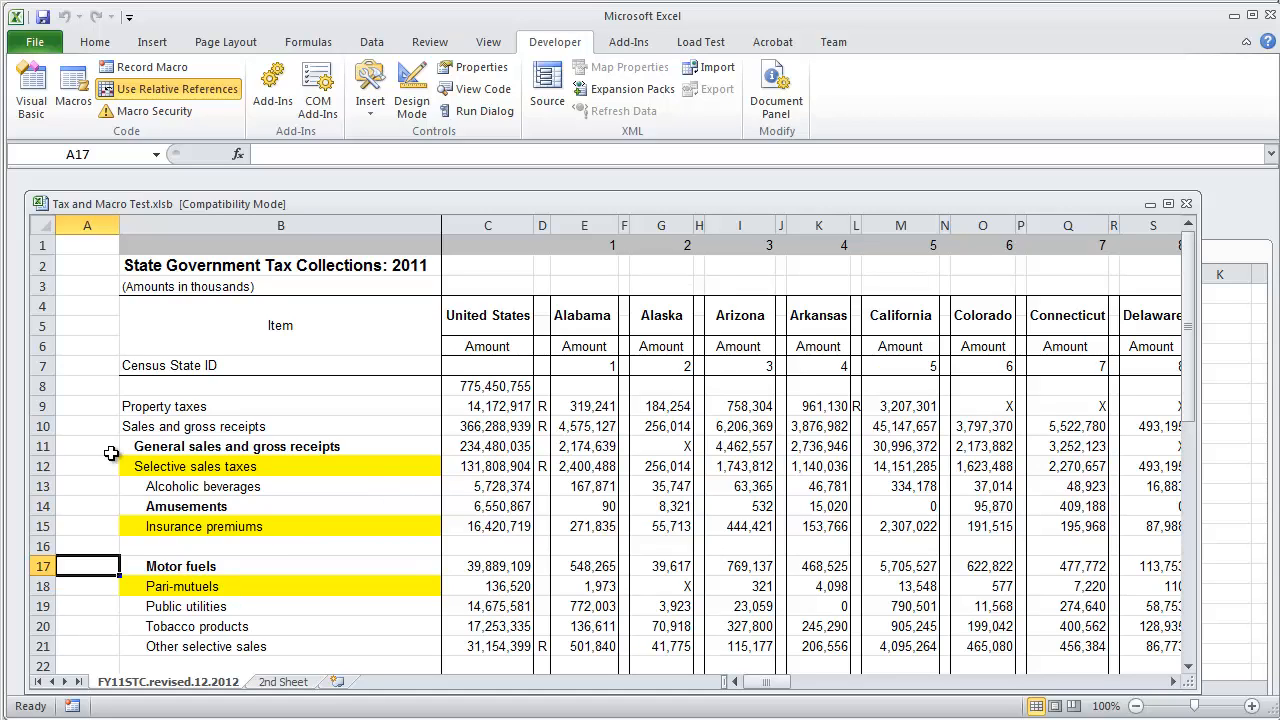
mouse_move(112, 558)
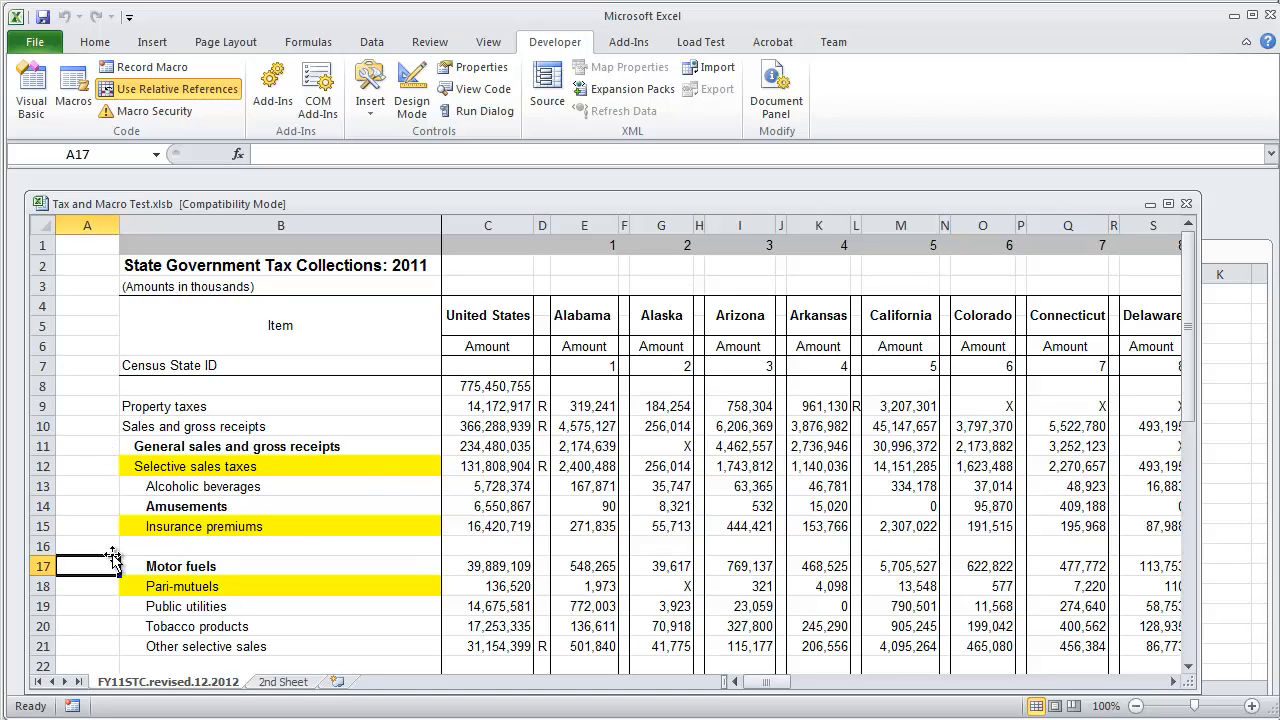
click(72, 88)
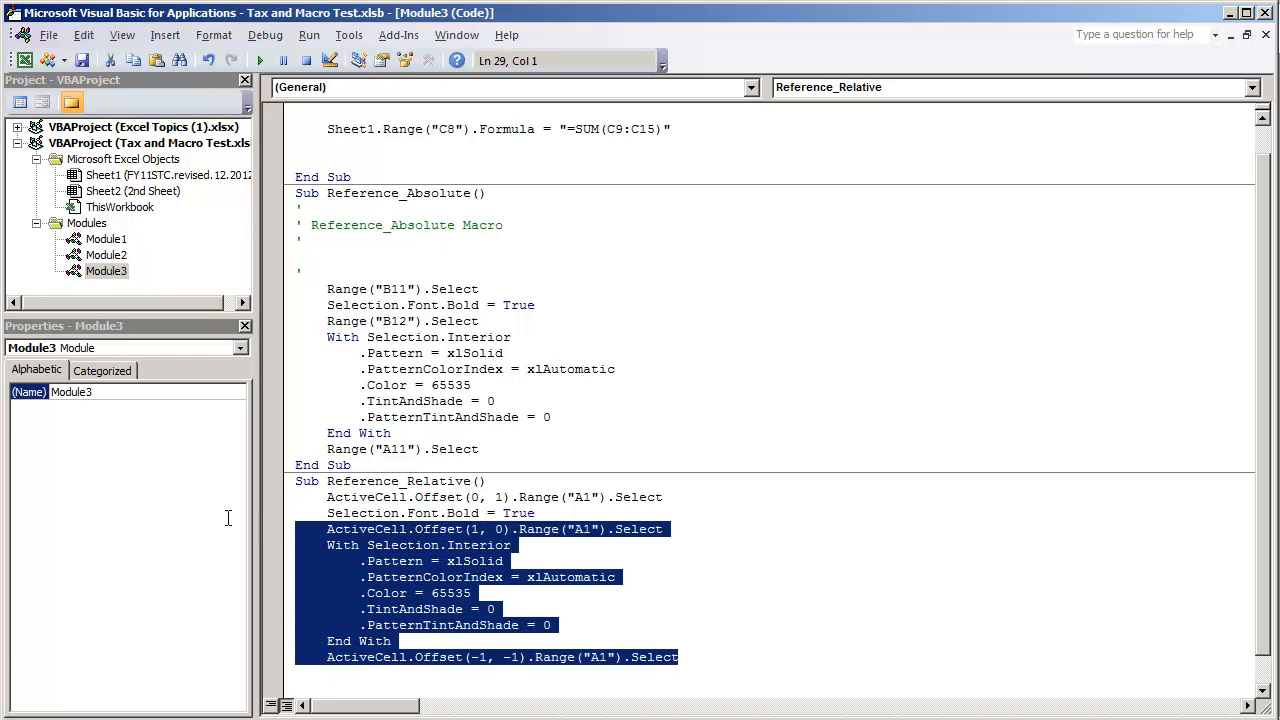
click(492, 480)
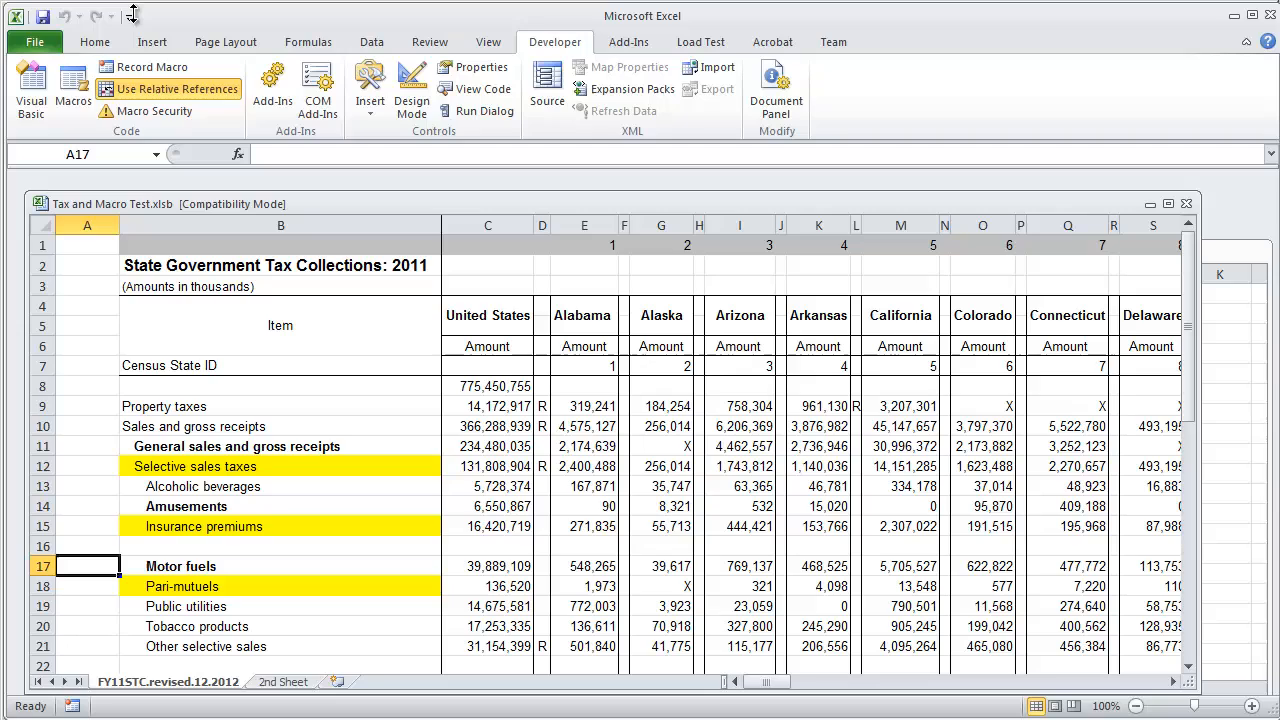
Step: Assign Ctrl+U as the shortcut for the Reference_Relative macro via Macro Options
click(72, 84)
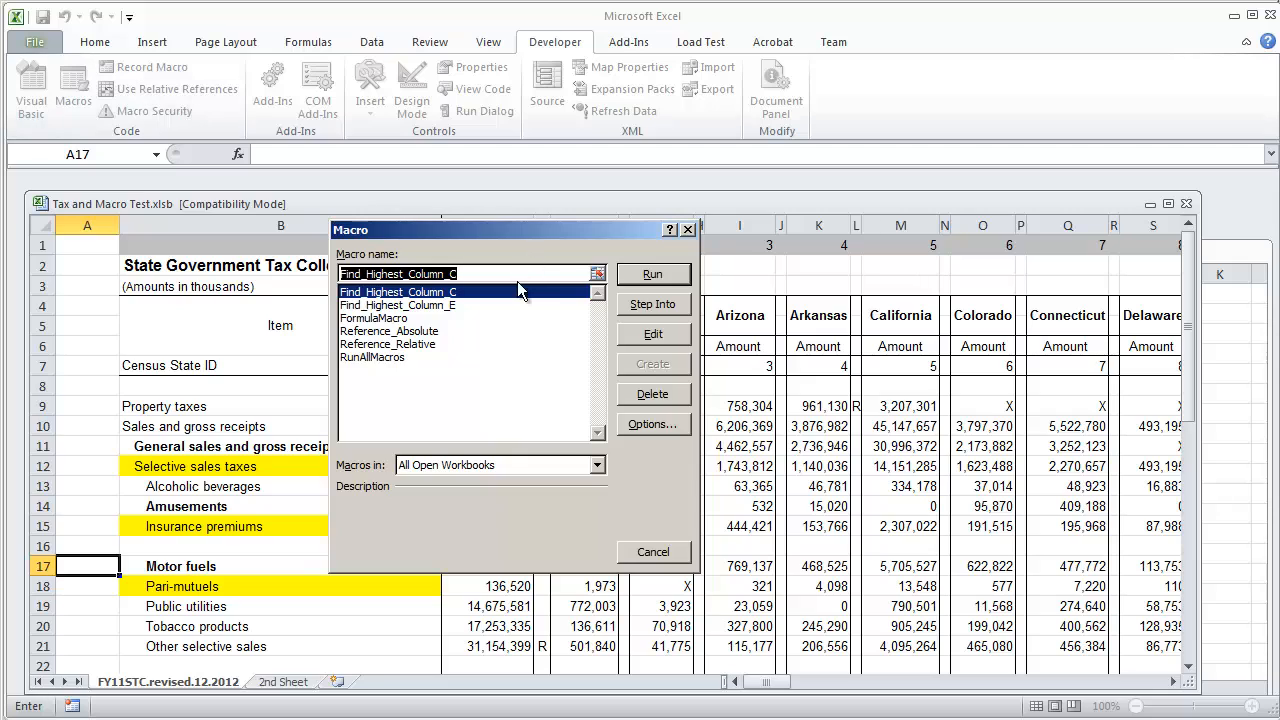
mouse_move(416, 348)
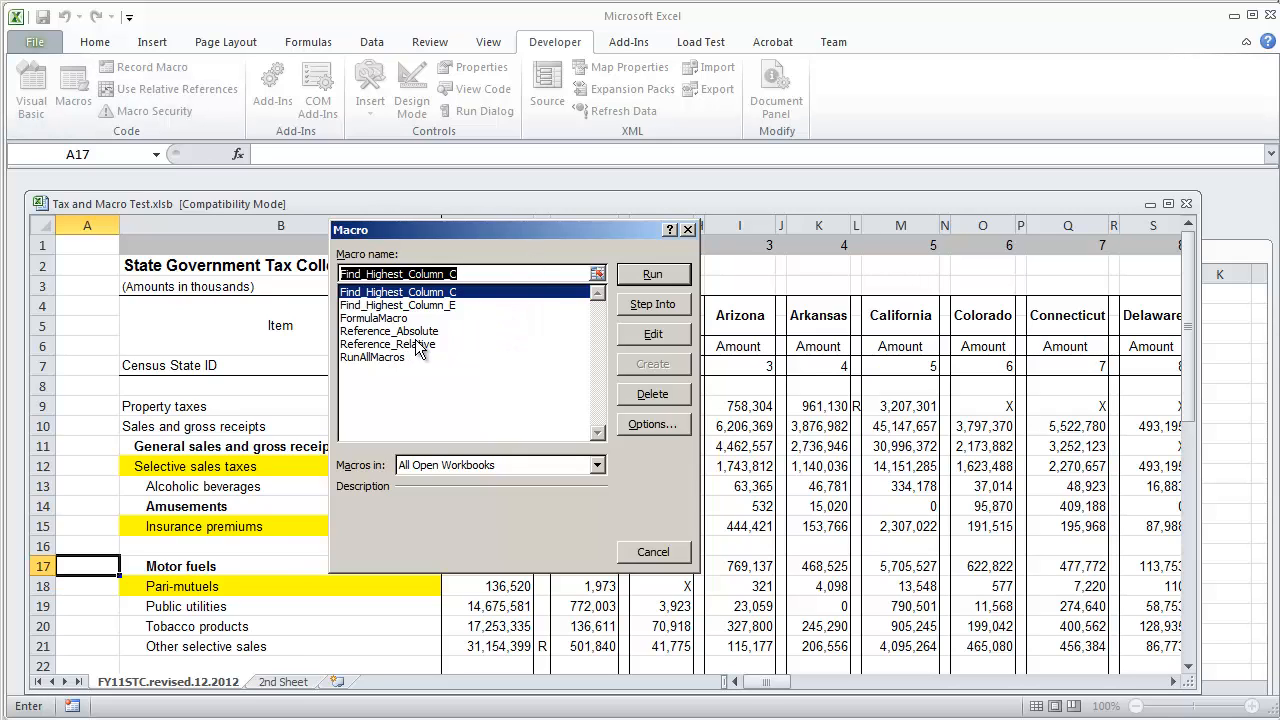
click(388, 344)
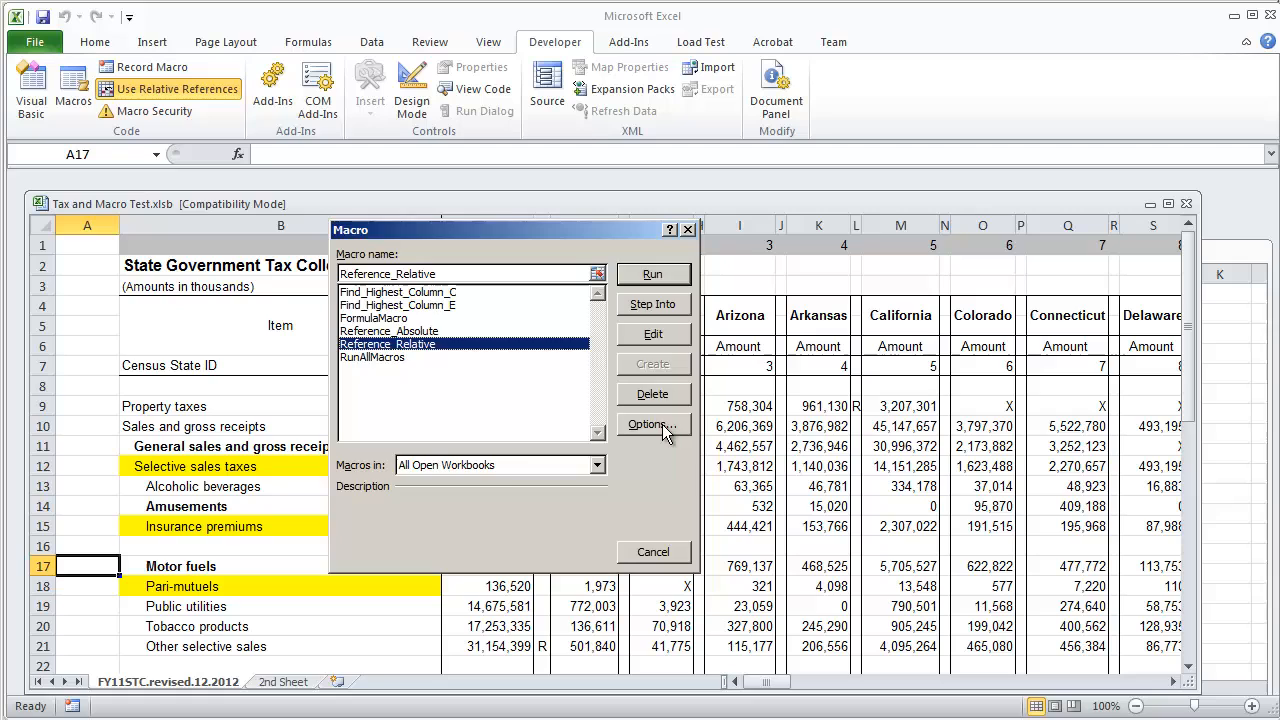
click(648, 424)
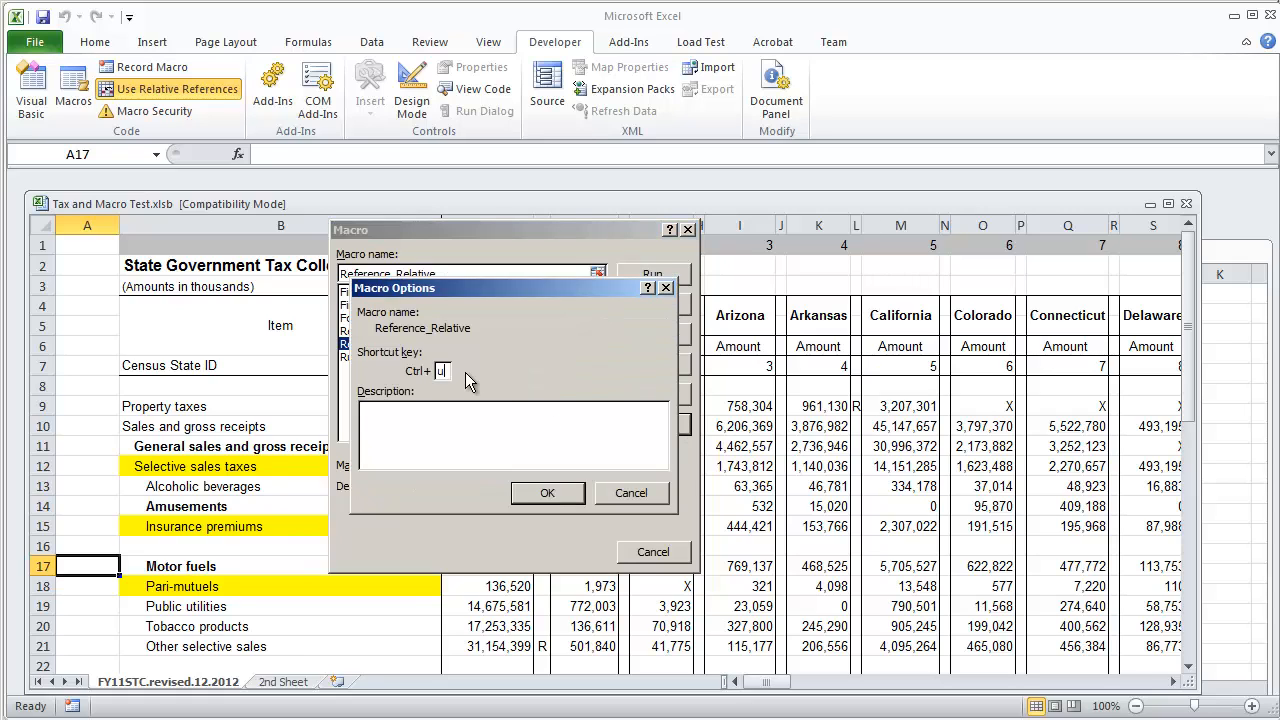
click(632, 492)
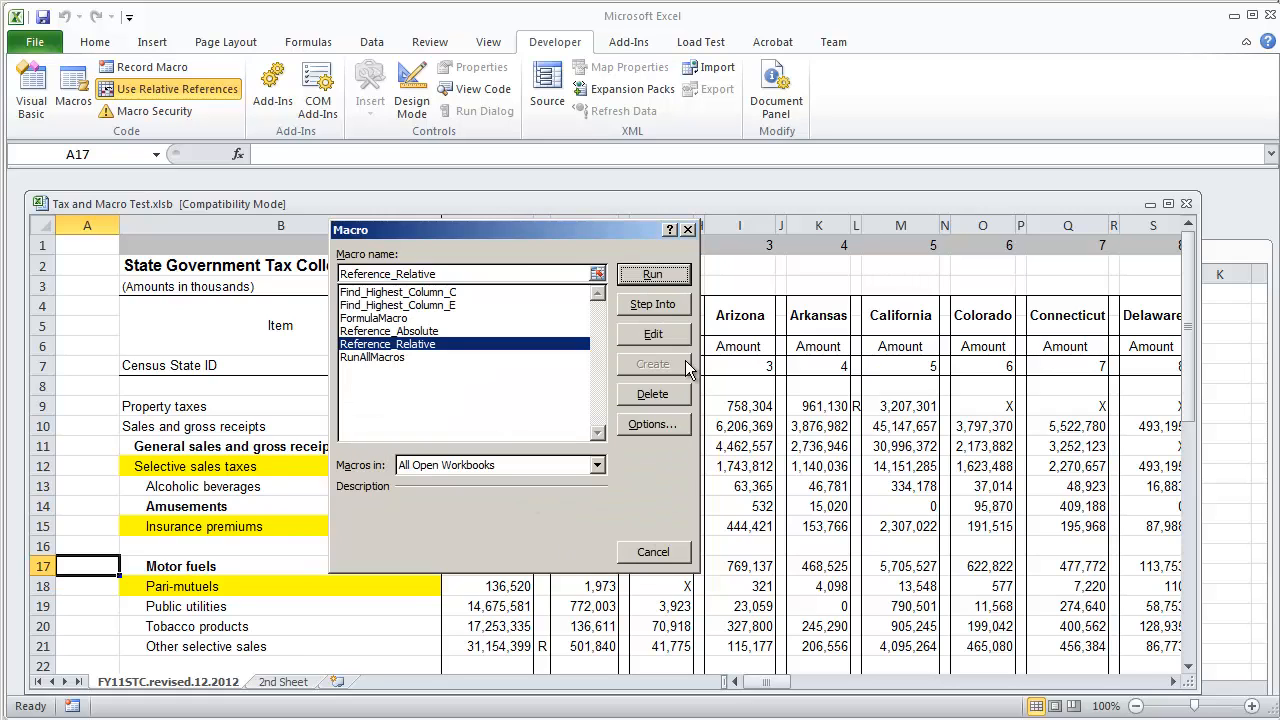
click(652, 274)
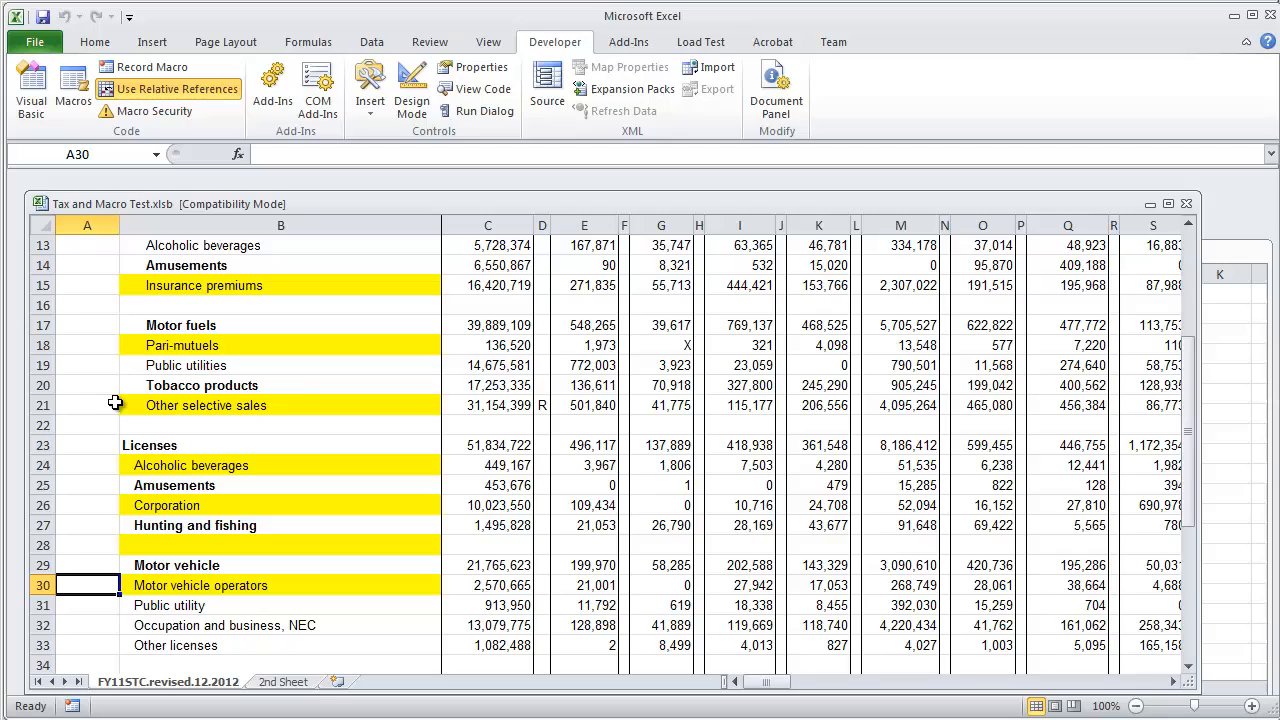
mouse_move(296, 382)
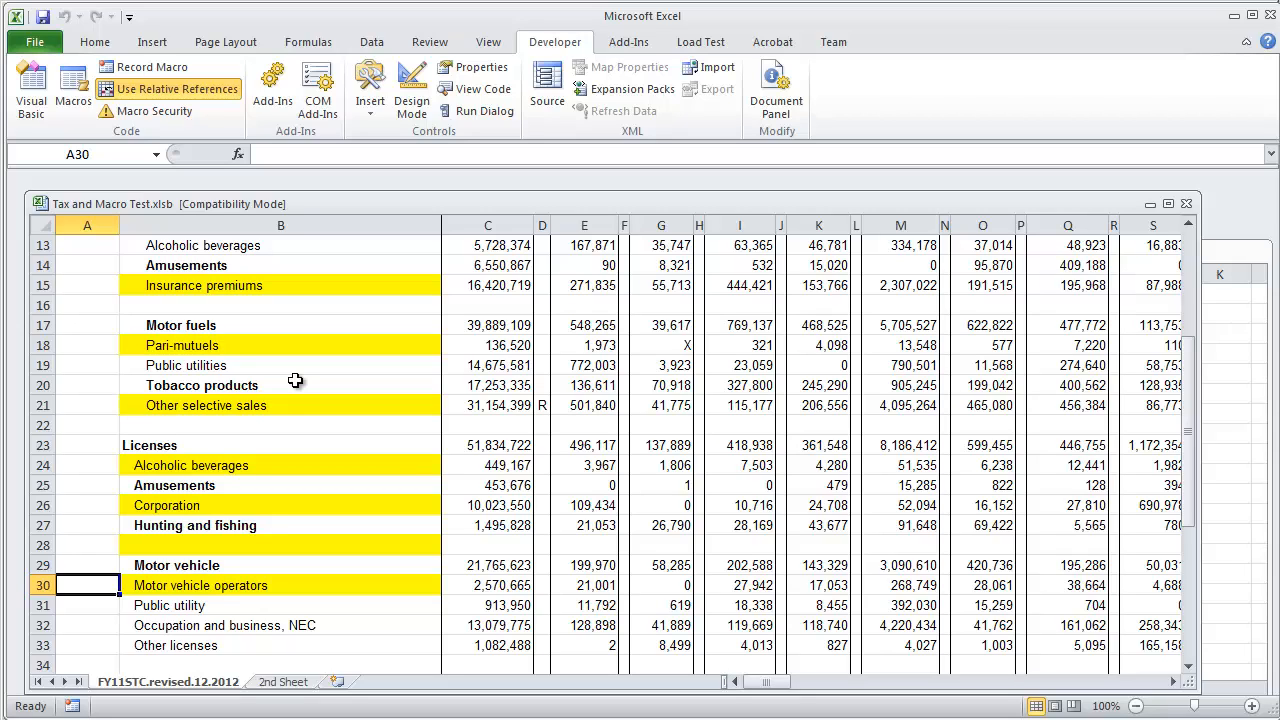